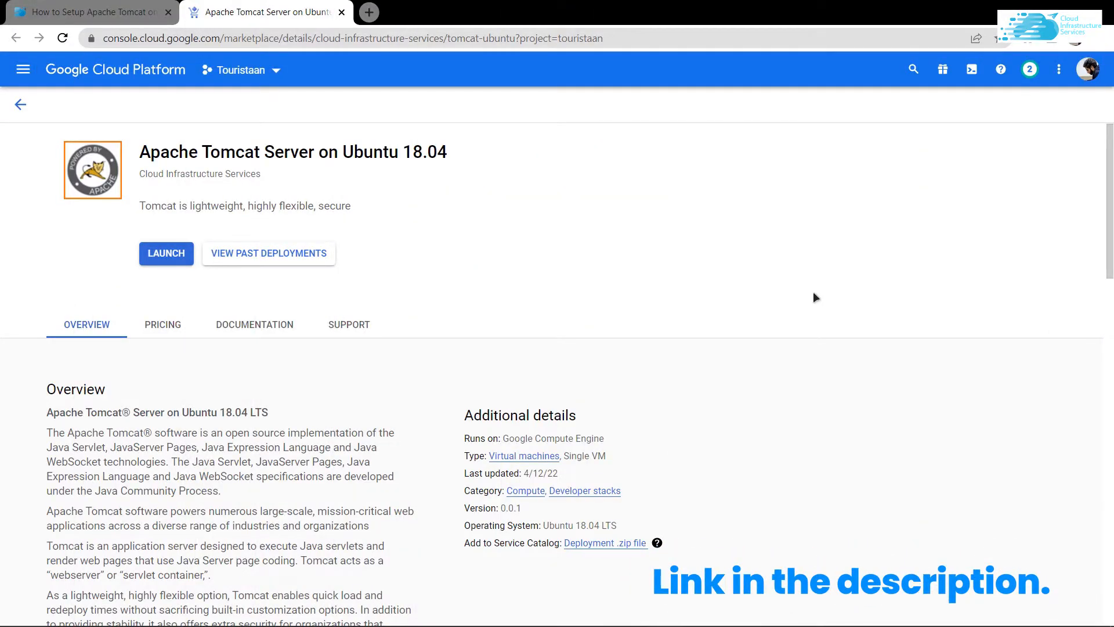
mouse_move(509, 294)
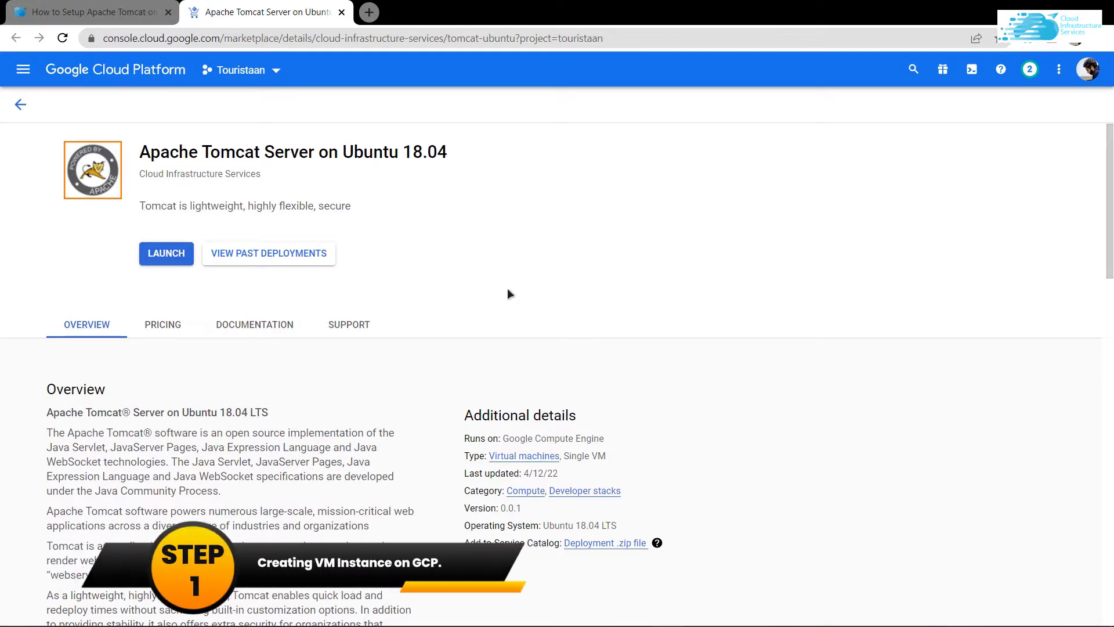
mouse_move(389, 281)
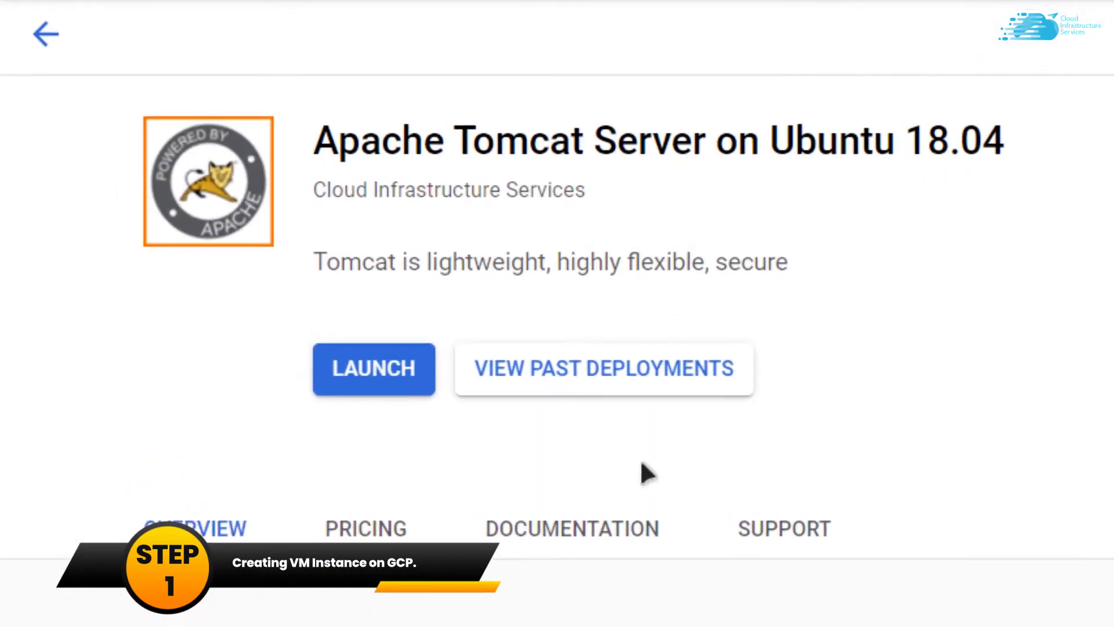
Launch the Apache Tomcat Server on Ubuntu 18.04 marketplace solution.
left_click(372, 369)
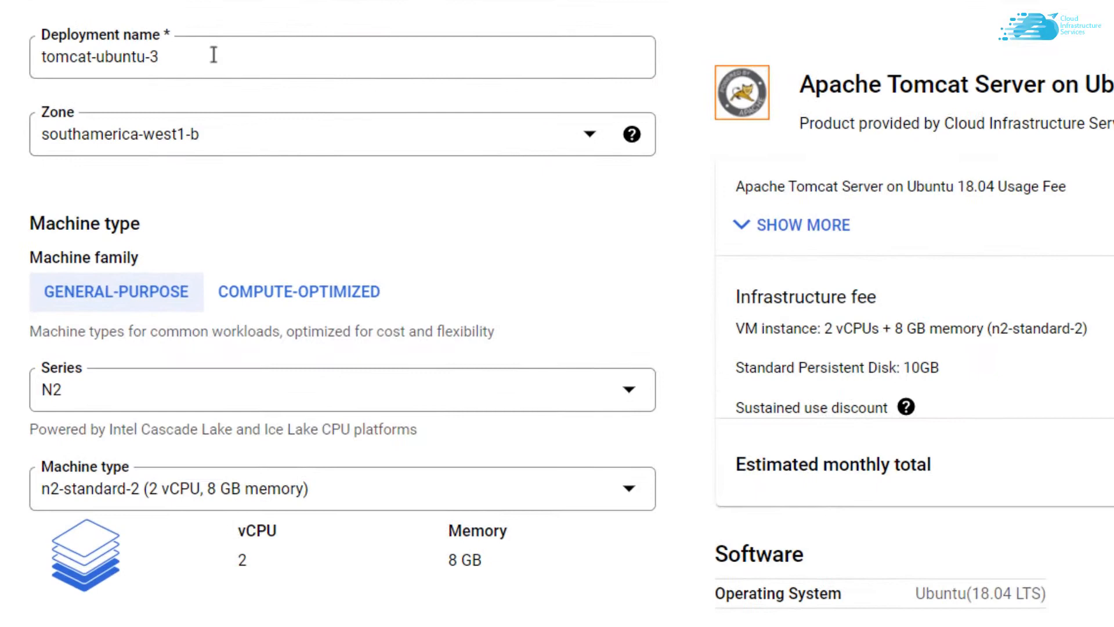
mouse_move(220, 135)
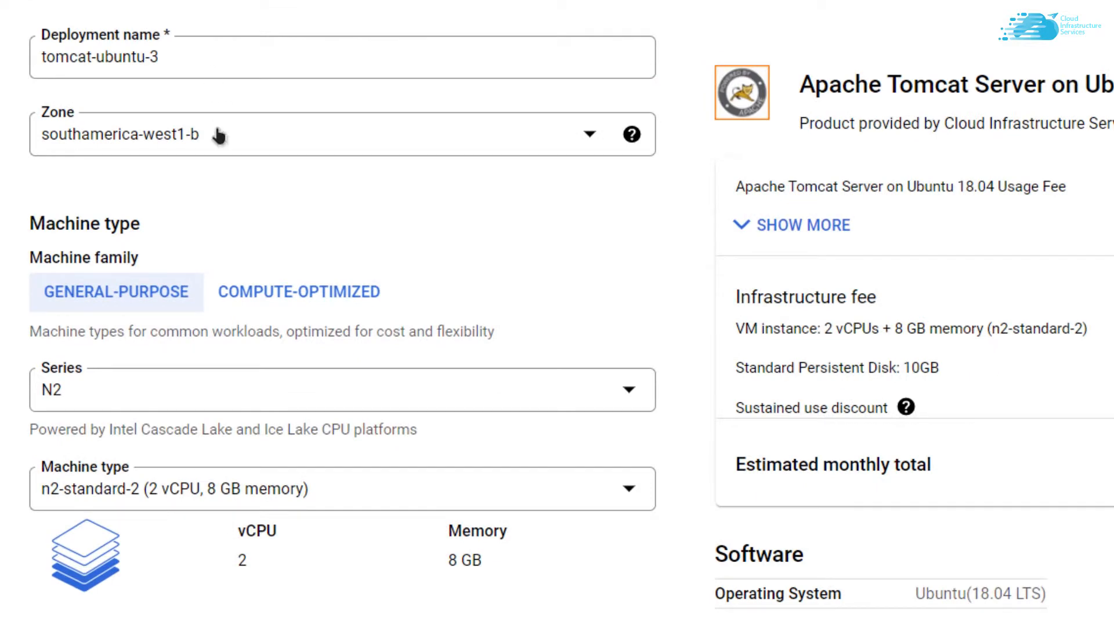
Pick zone europe-west6-a, accept the terms and deploy tomcat-ubuntu-3, then bring up the setup guide.
left_click(341, 133)
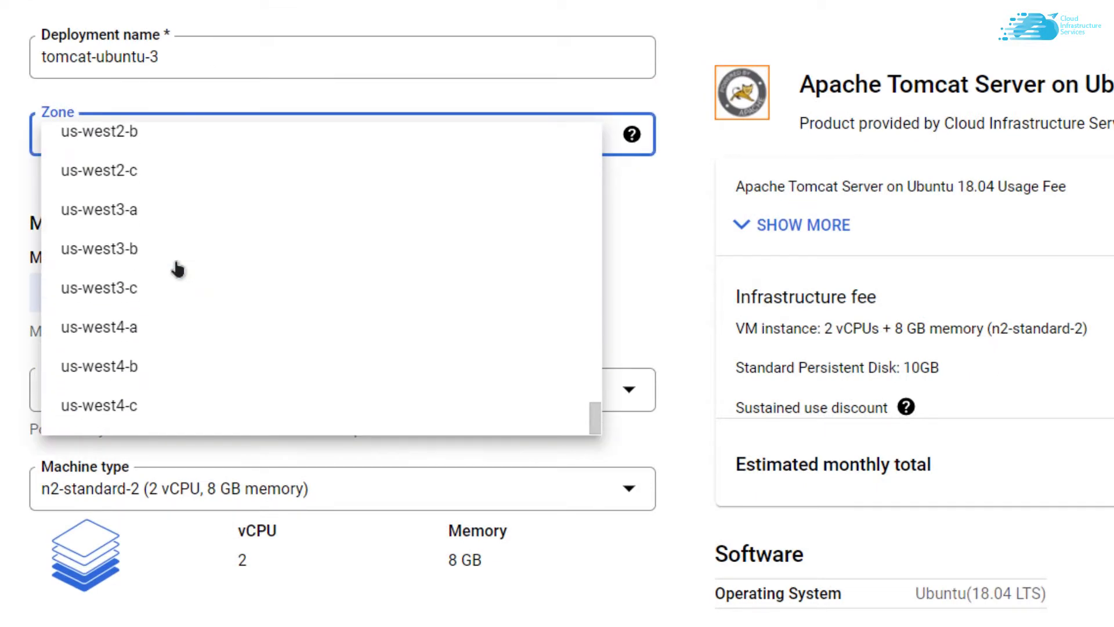
scroll("down", 3)
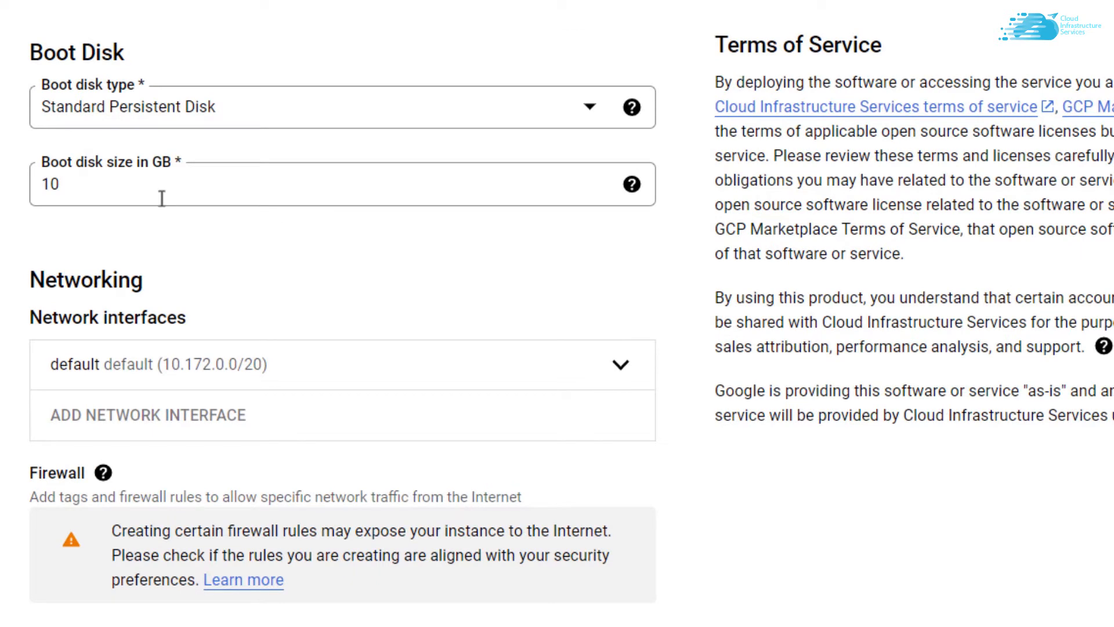
scroll("down", 3)
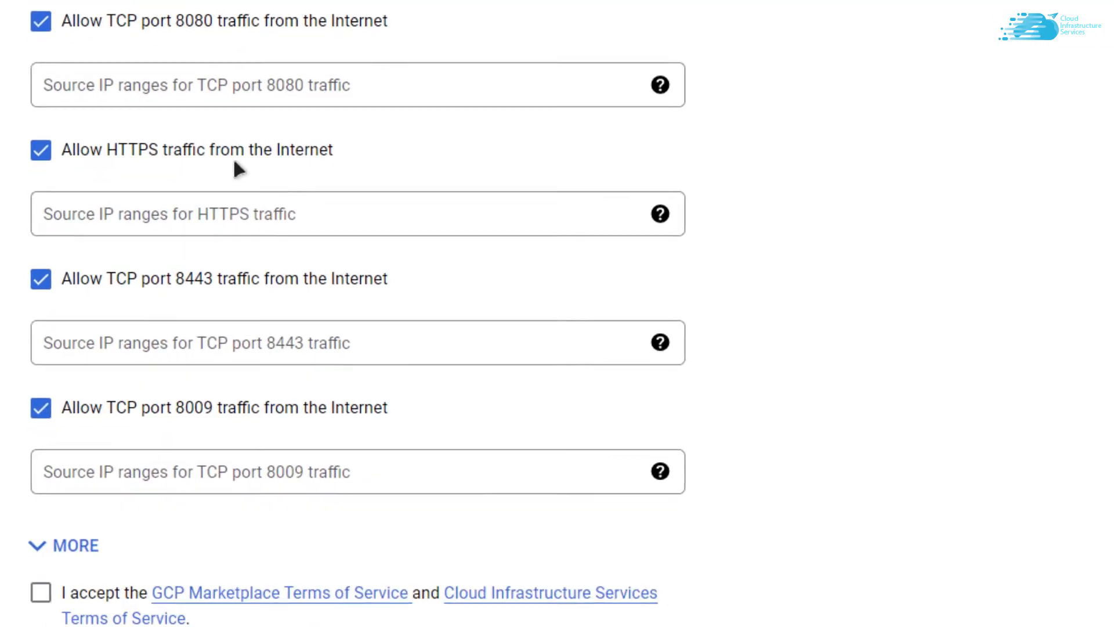
scroll("down", 3)
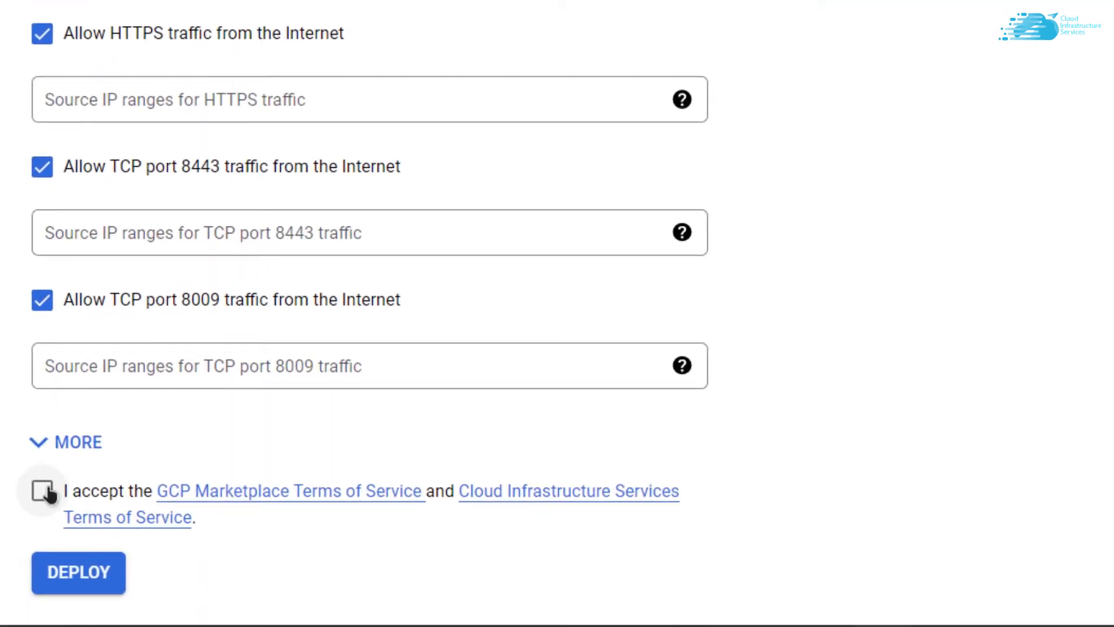
left_click(41, 491)
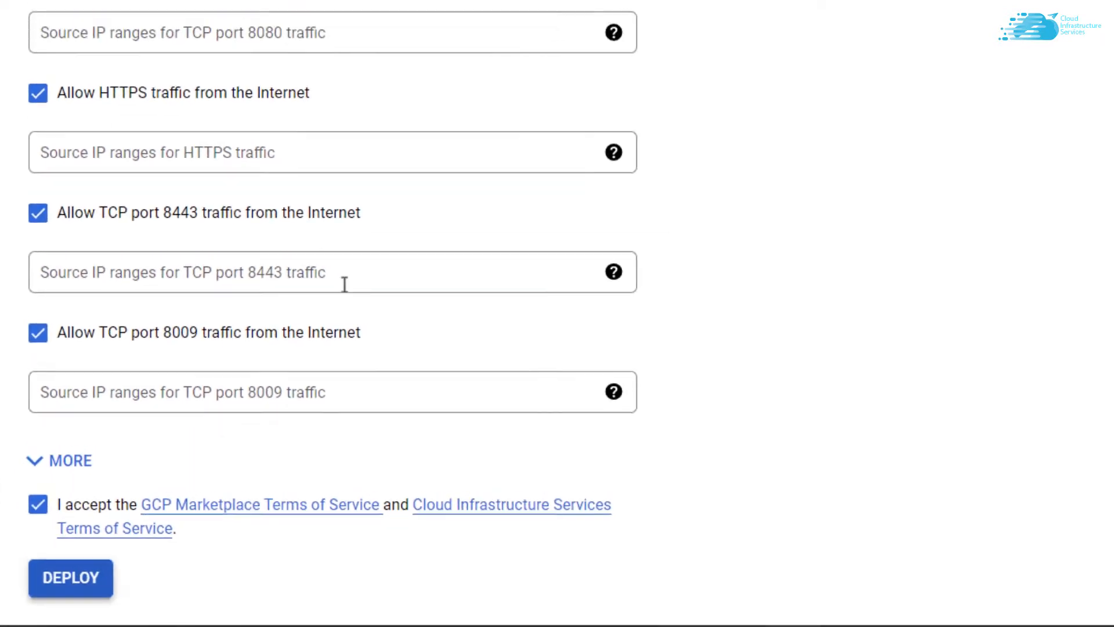
left_click(71, 578)
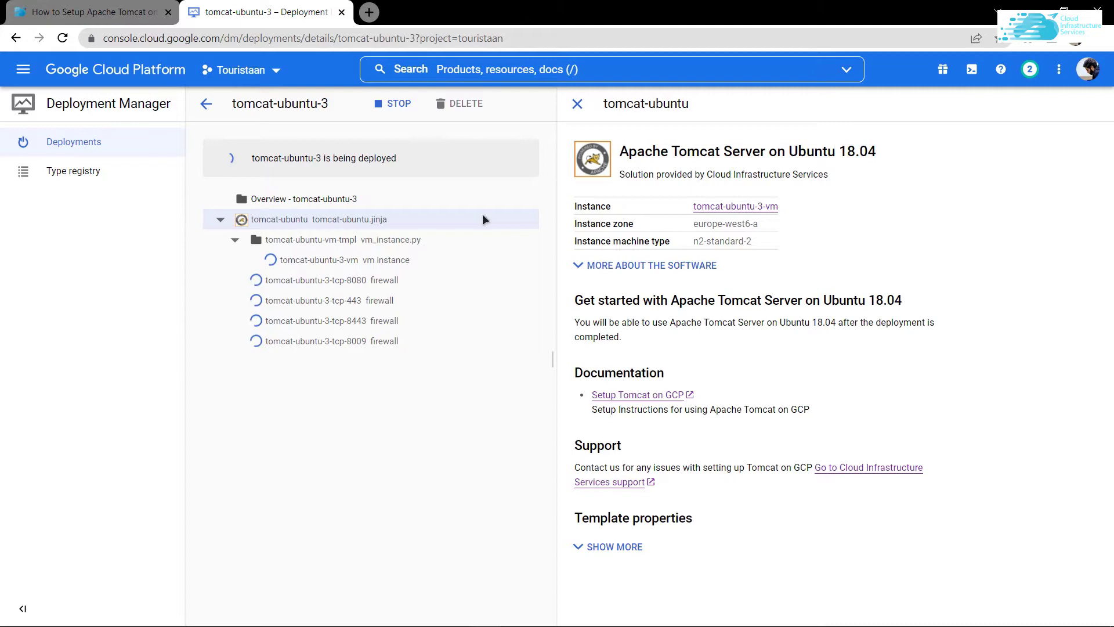
left_click(91, 11)
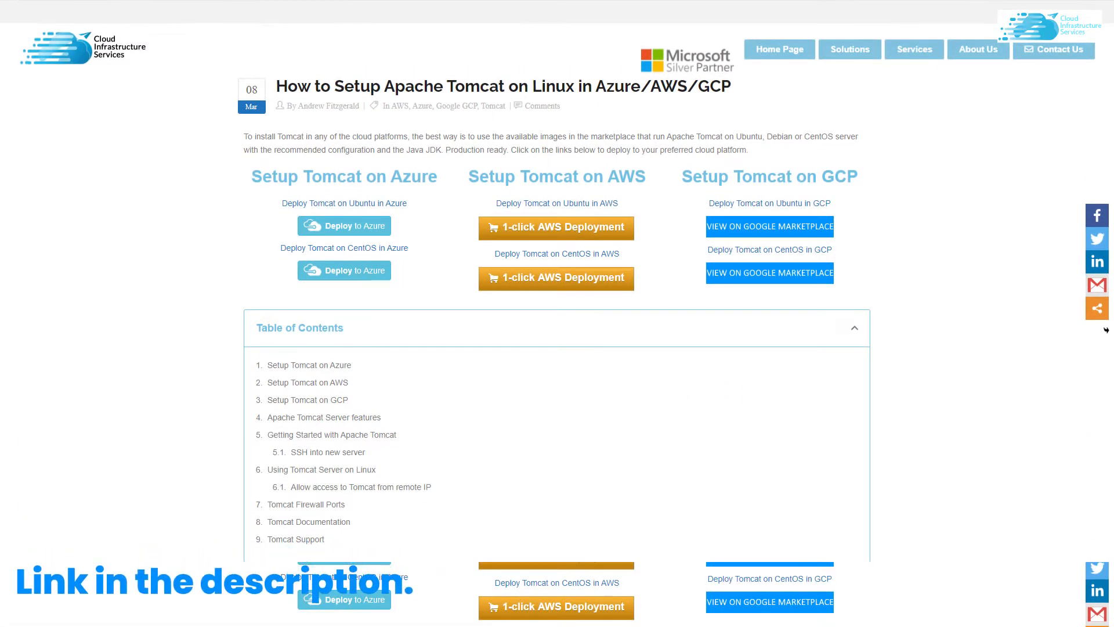
Skim the How to Setup Apache Tomcat article and return to the Deployment Manager tab.
scroll("down", 3)
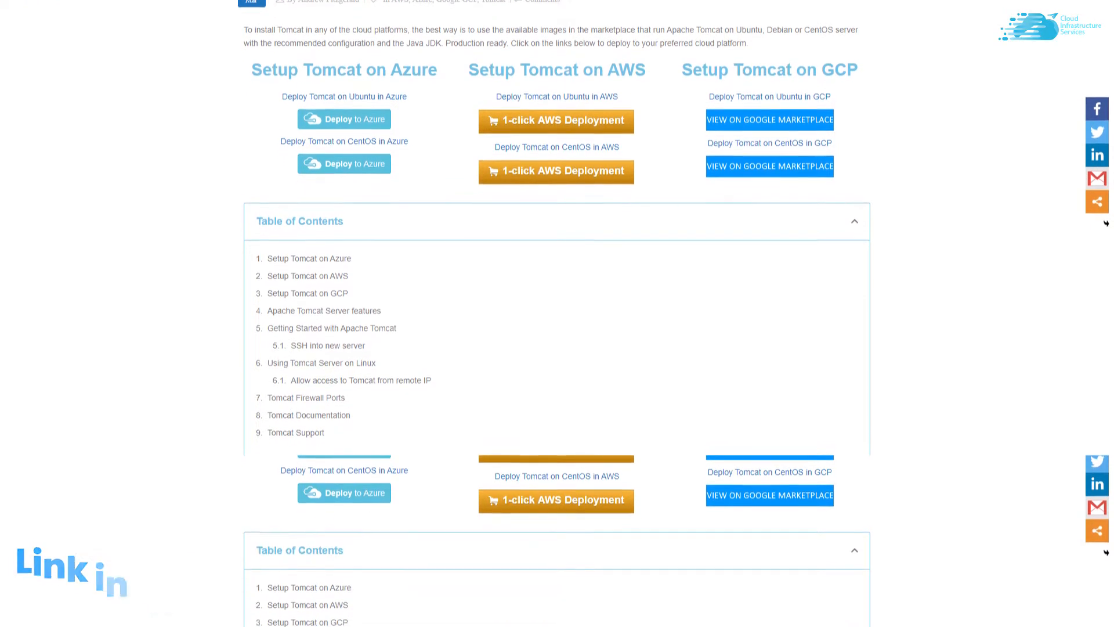
scroll("down", 3)
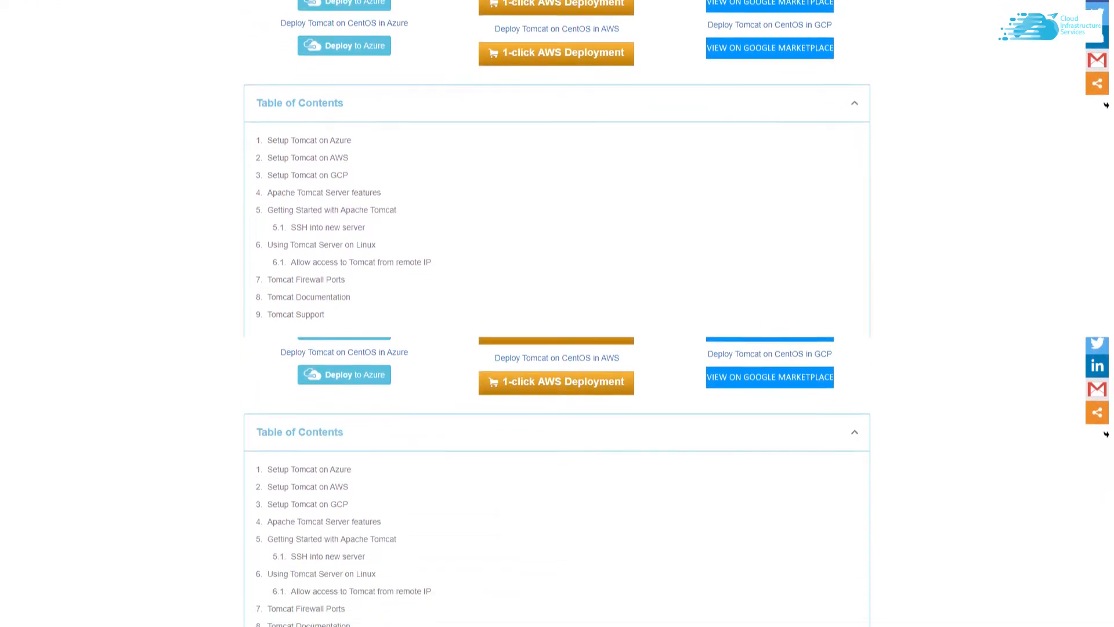
scroll("down", 3)
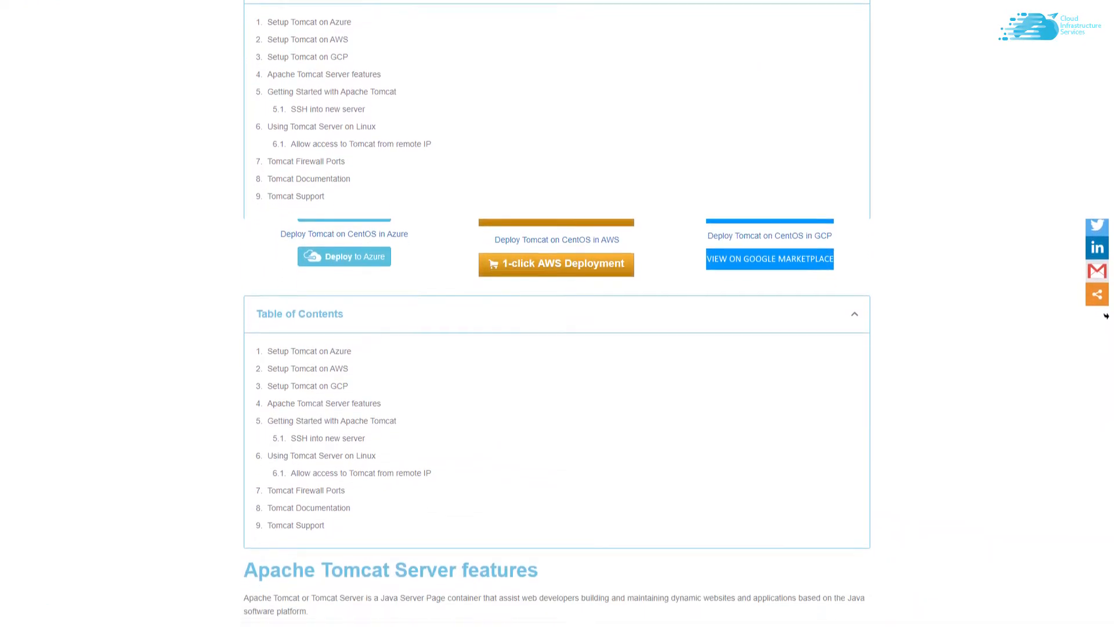
left_click(769, 259)
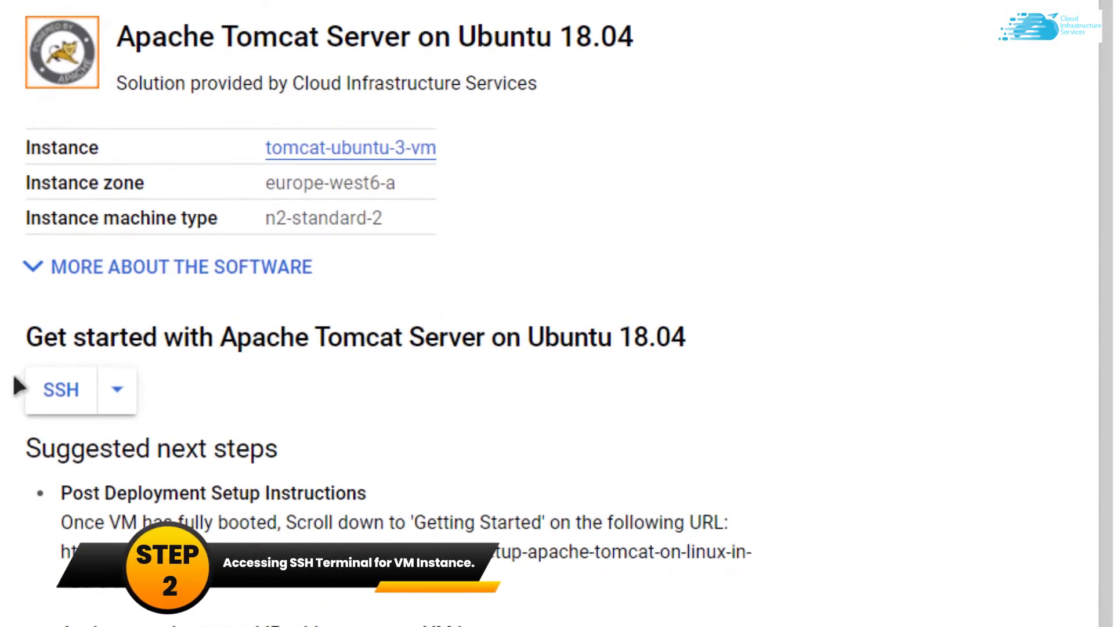
After deployment finishes, go to the tomcat-ubuntu-3-vm instance in Compute Engine.
scroll("down", 3)
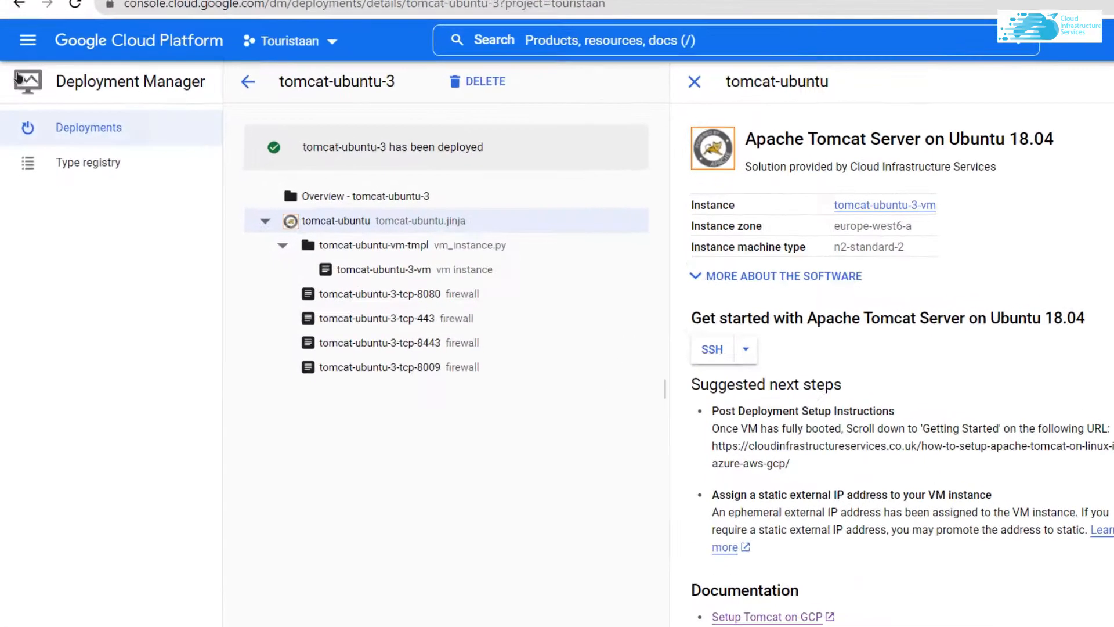
left_click(28, 39)
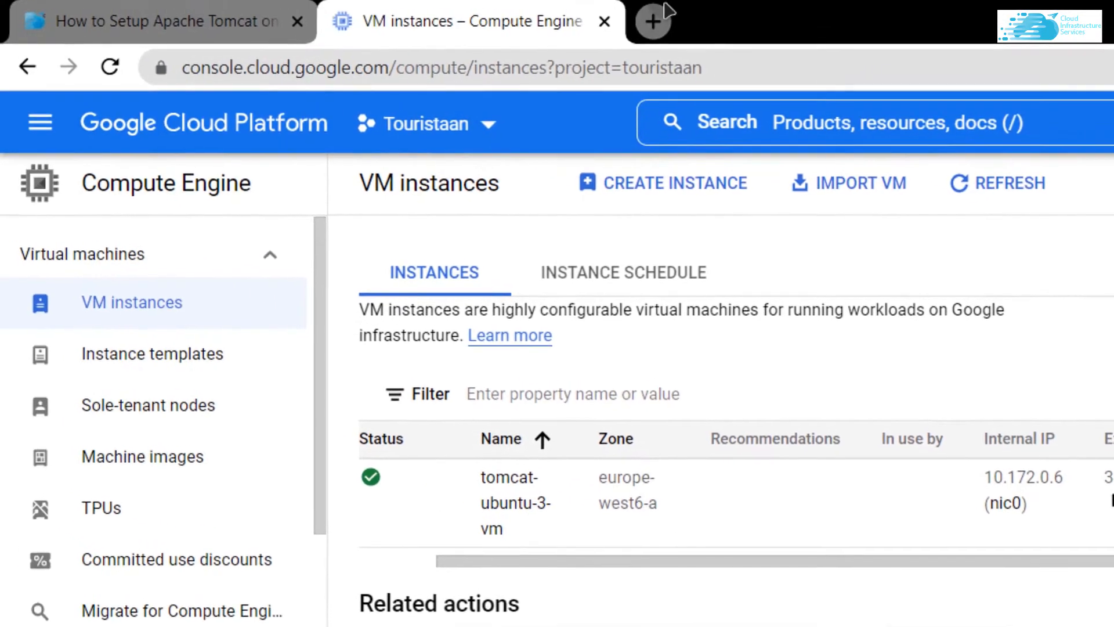
Browse to the VM's external IP 34.65.157.36 on port 8080.
left_click(651, 21)
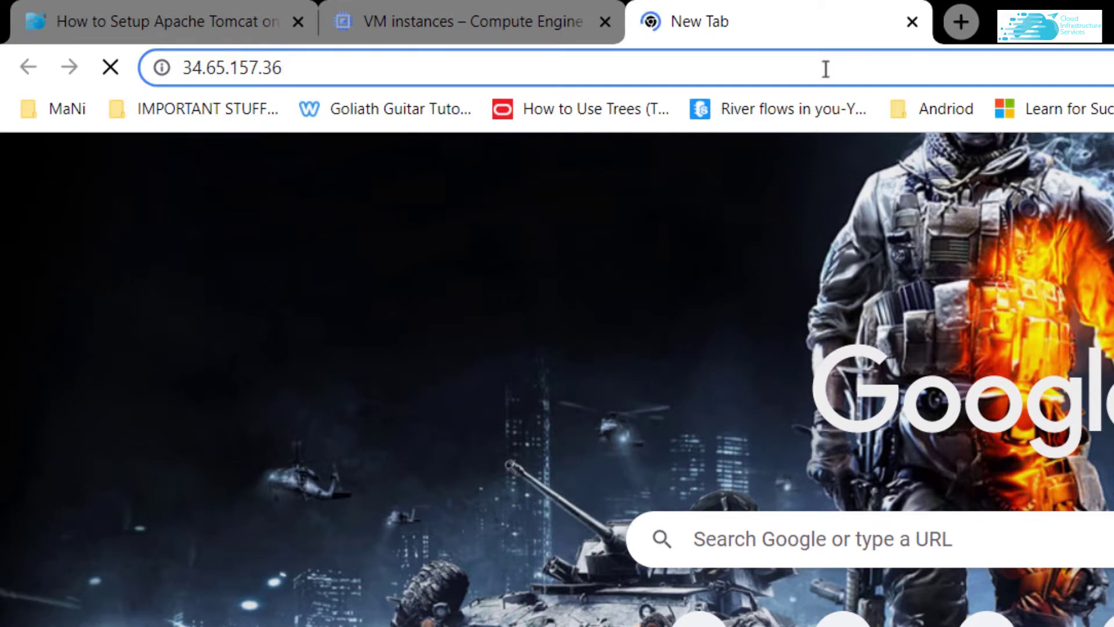
type(":8080")
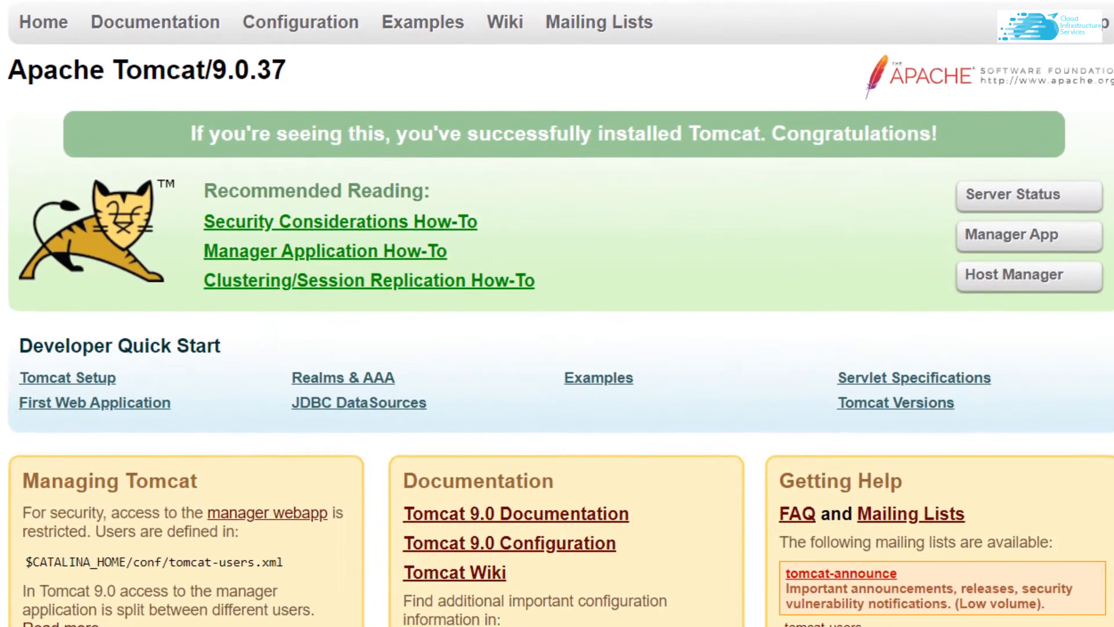
Try the Host Manager link on the Tomcat 9.0.37 welcome page.
left_click(1027, 233)
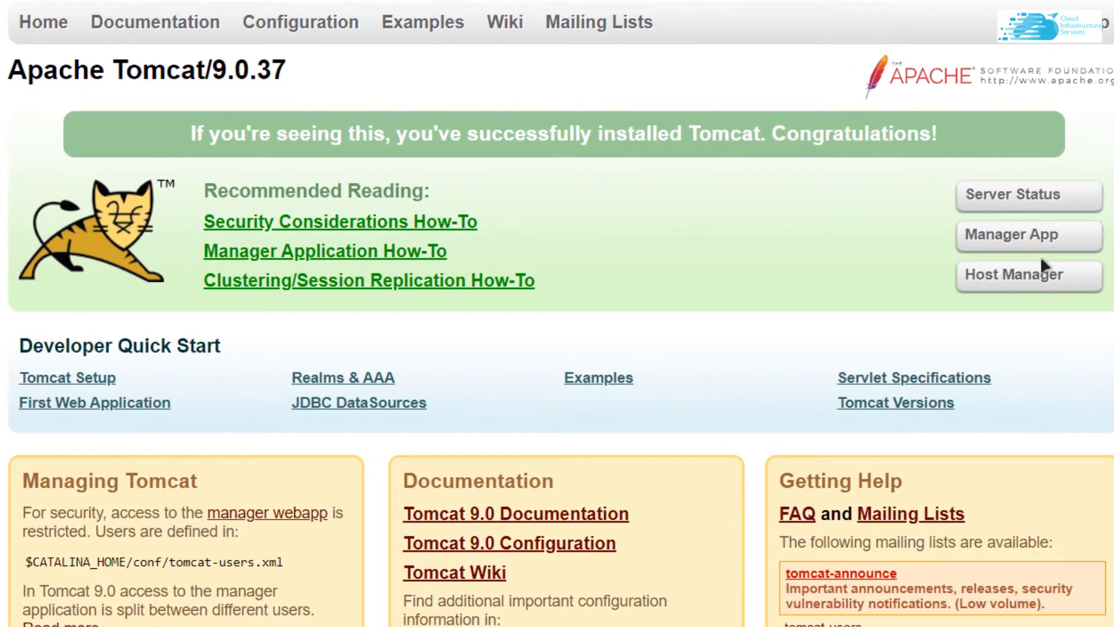
left_click(1027, 235)
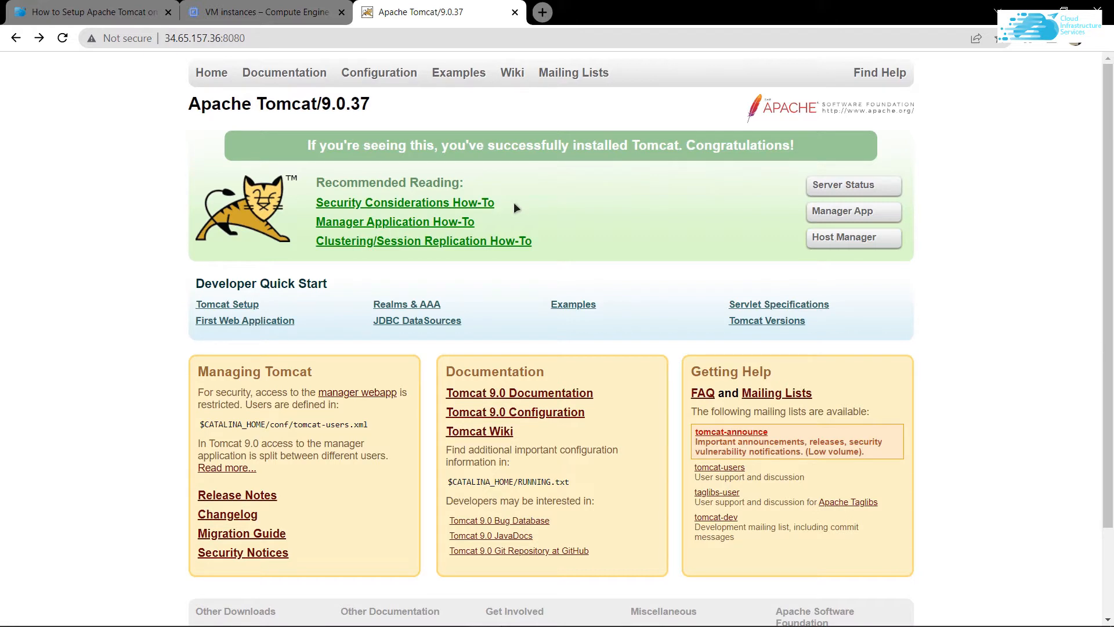
mouse_move(689, 226)
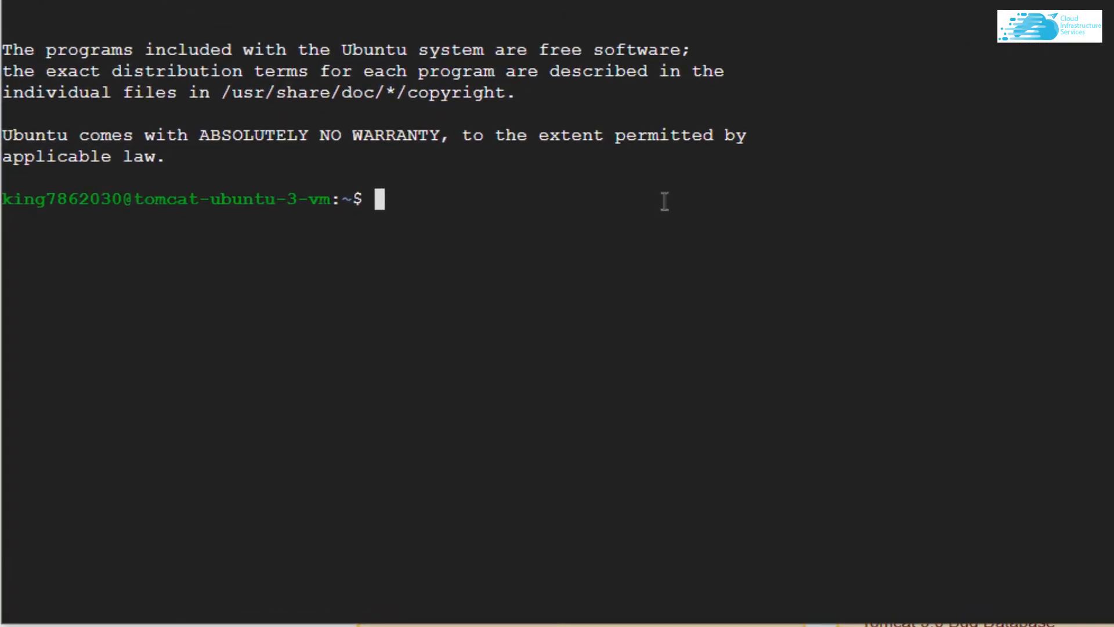
Run sudo find / -name tomcat-users.xml to locate the users file.
type("sudo")
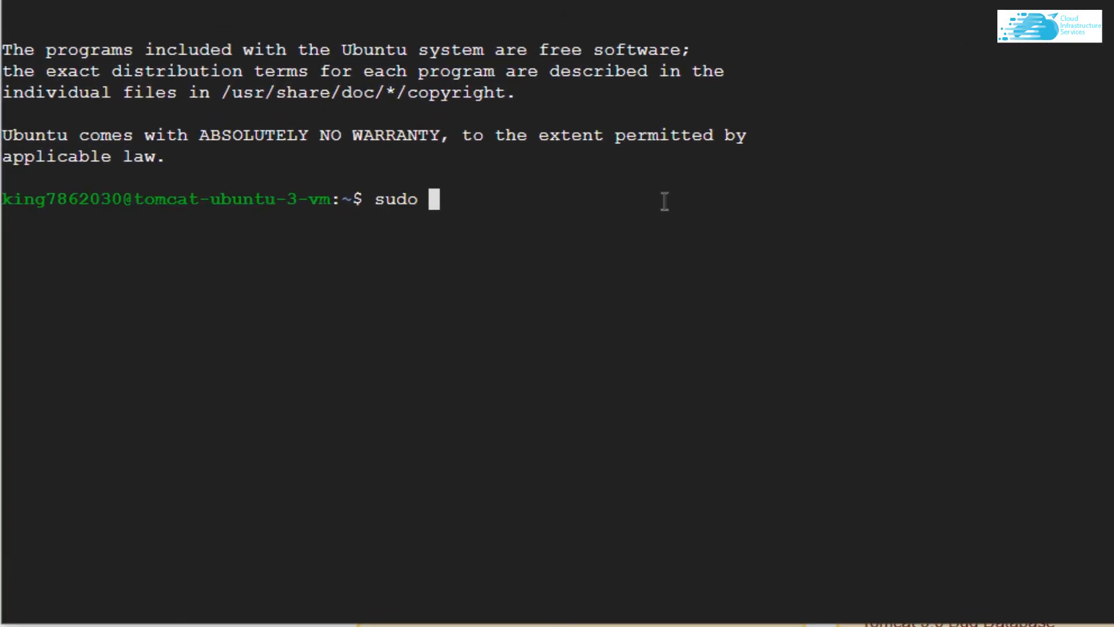
type("find")
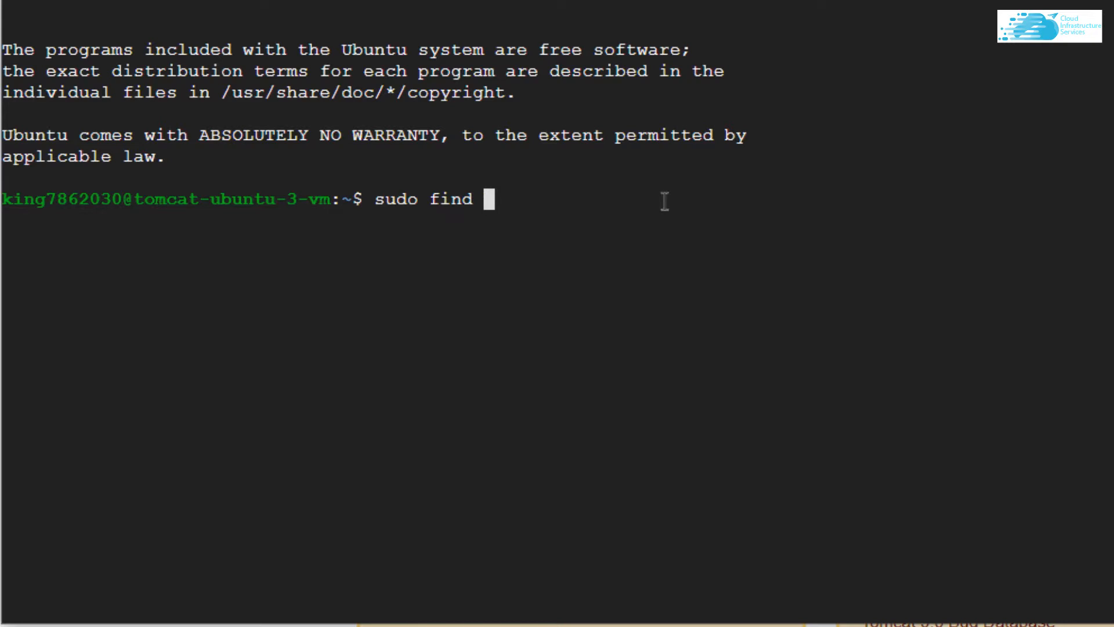
type("/ -")
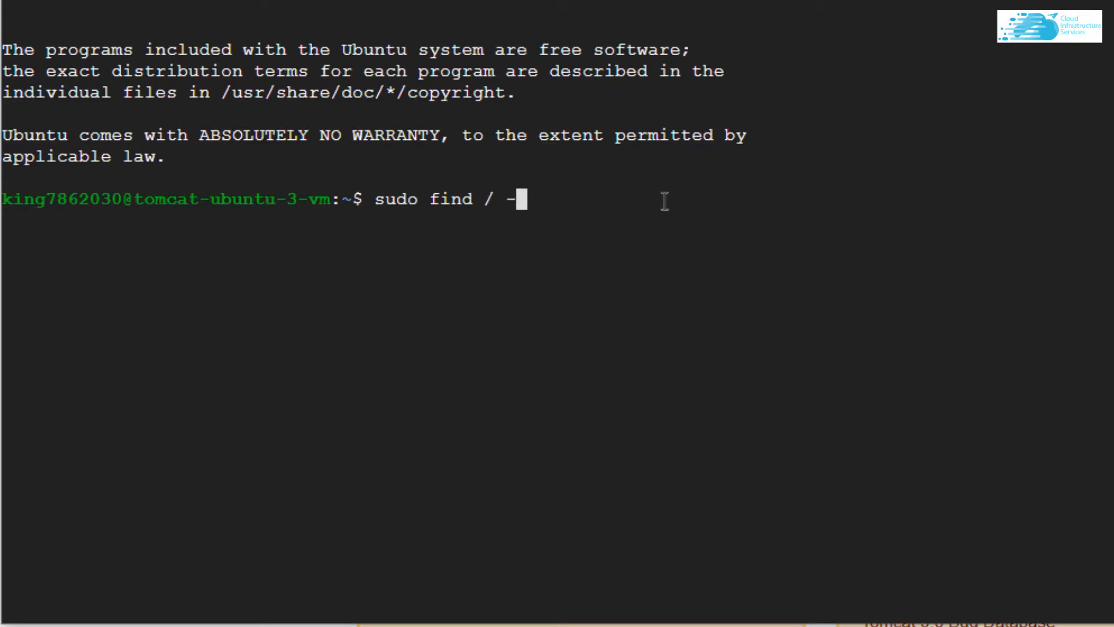
type("name")
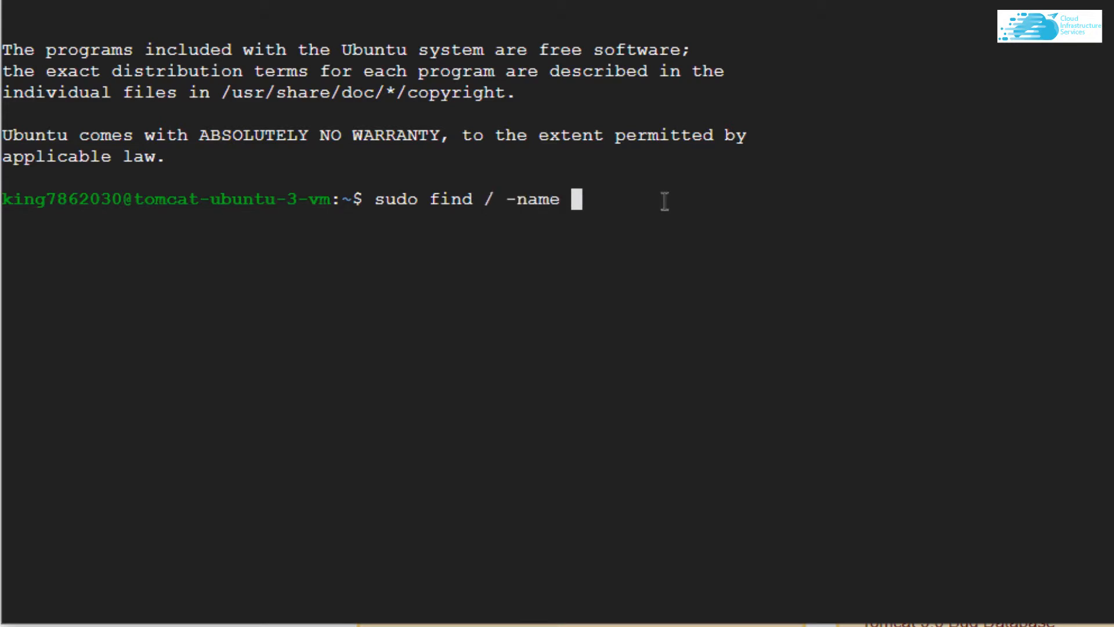
type("tomcat-")
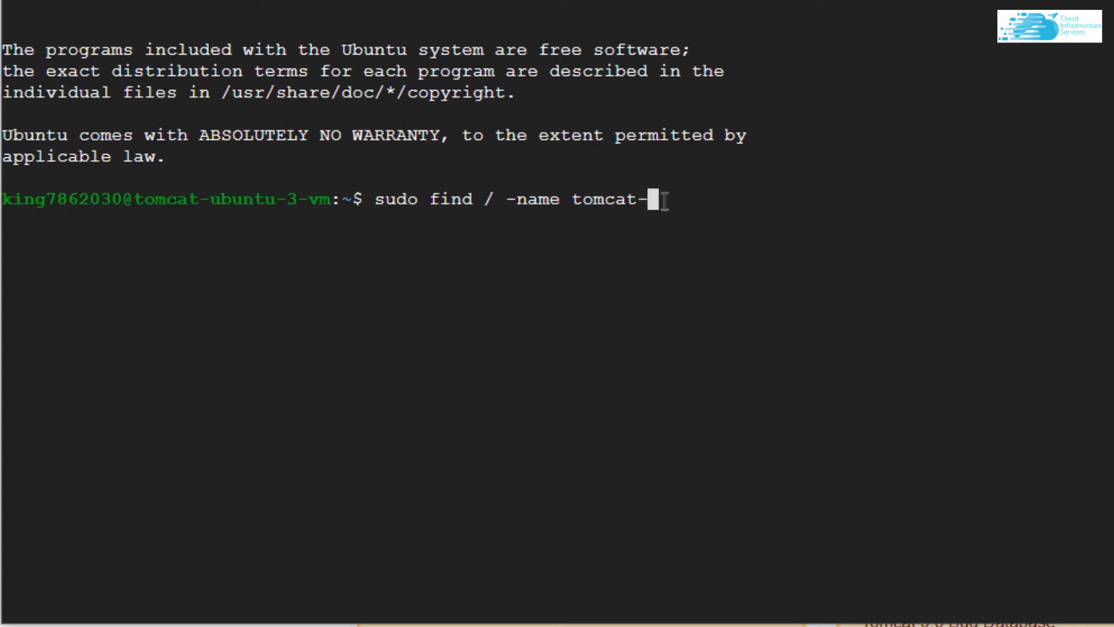
type("users.xml")
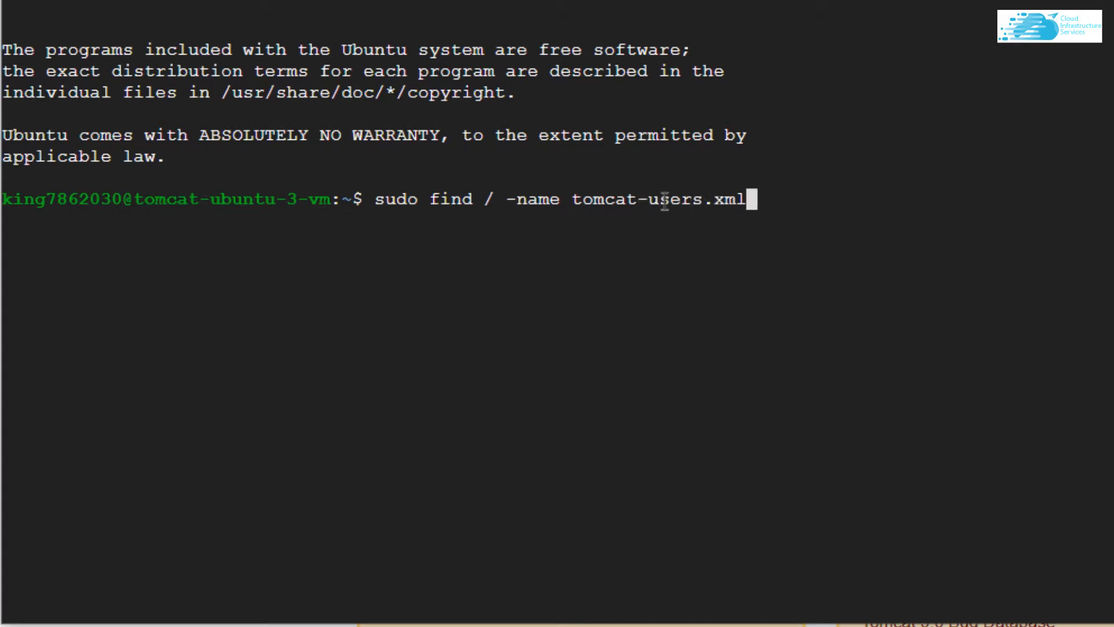
key("Return")
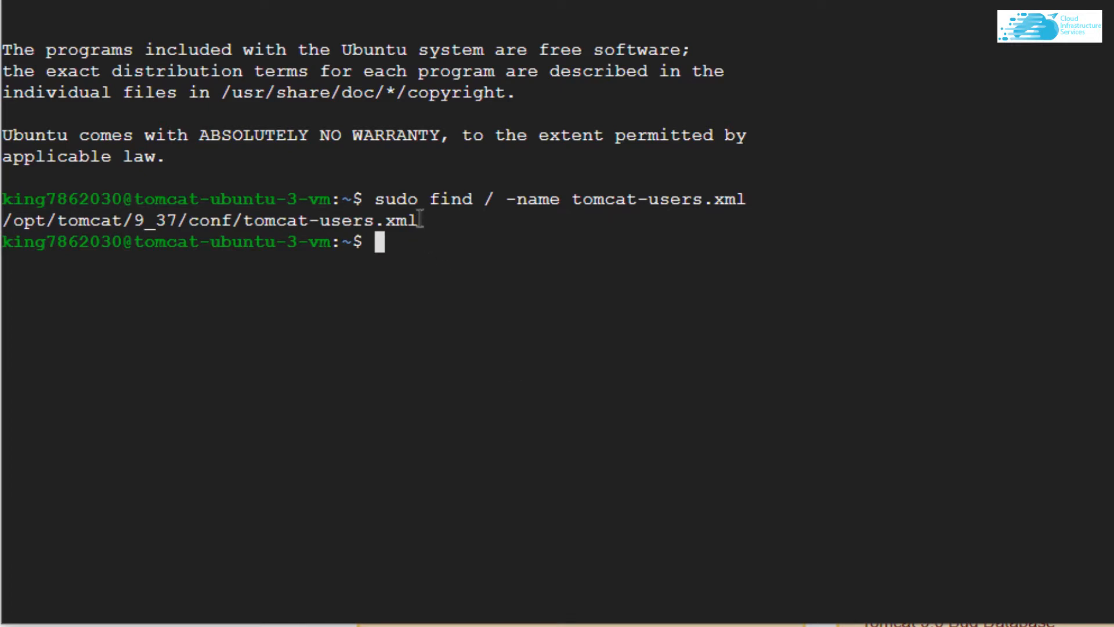
mouse_move(448, 244)
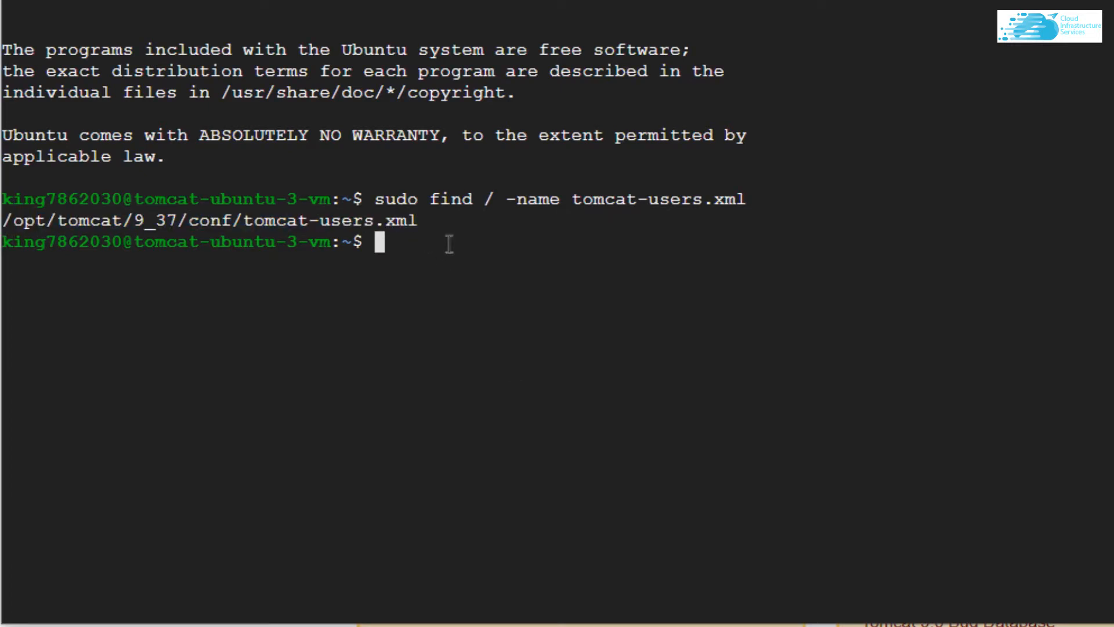
Edit /opt/tomcat/9_37/conf/tomcat-users.xml with sudo nano.
type("sudo nano")
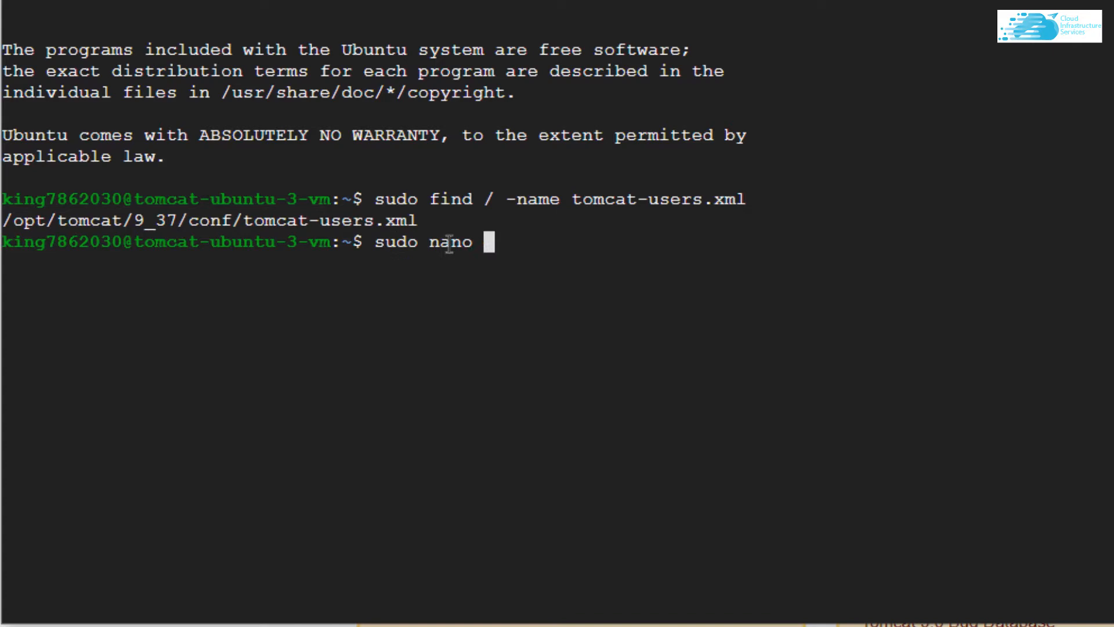
type("/opt/tomcat/9_37/conf/tomcat-users.xml")
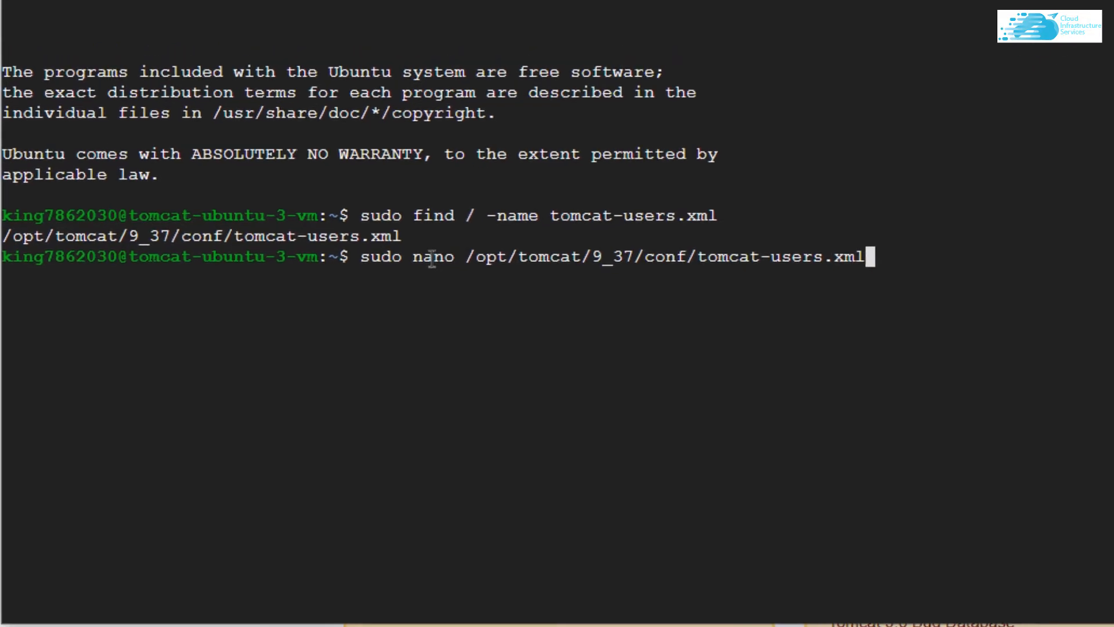
key("Return")
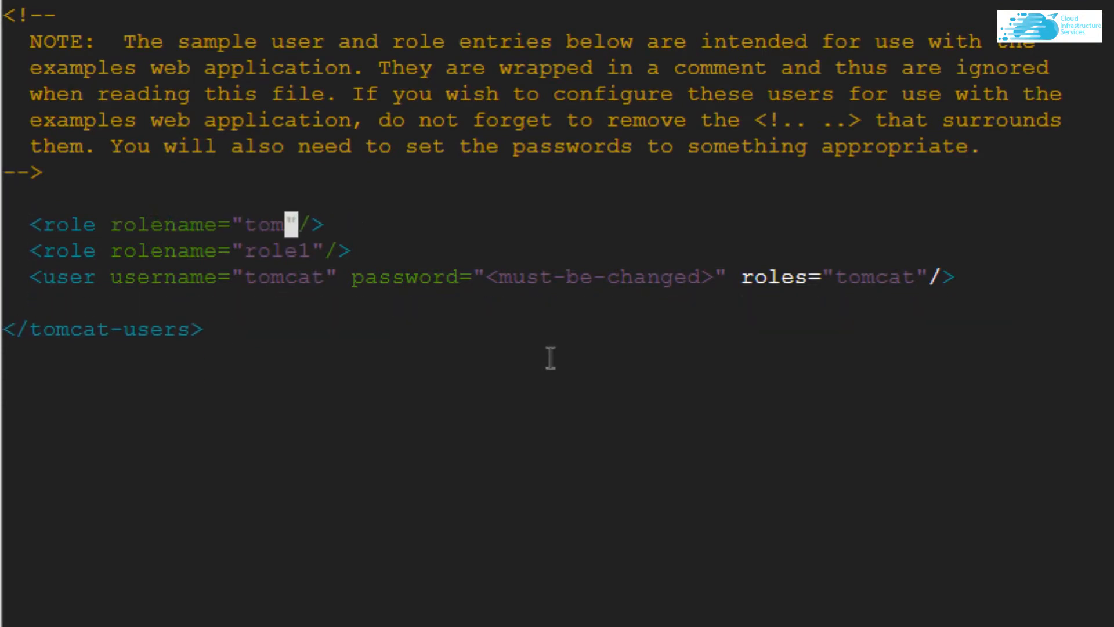
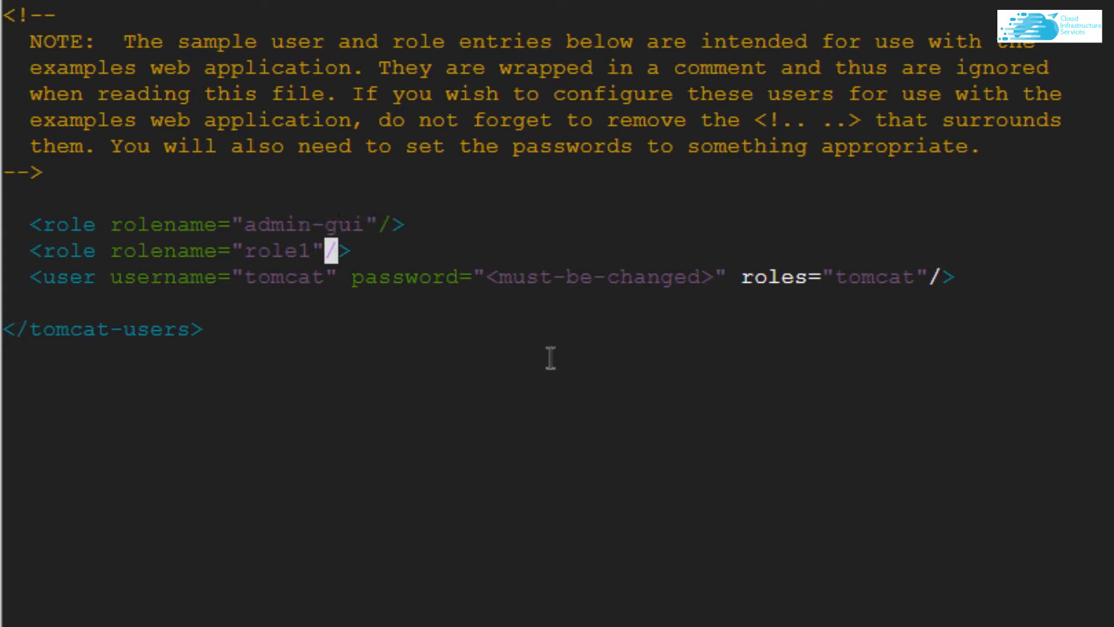
type("manager-")
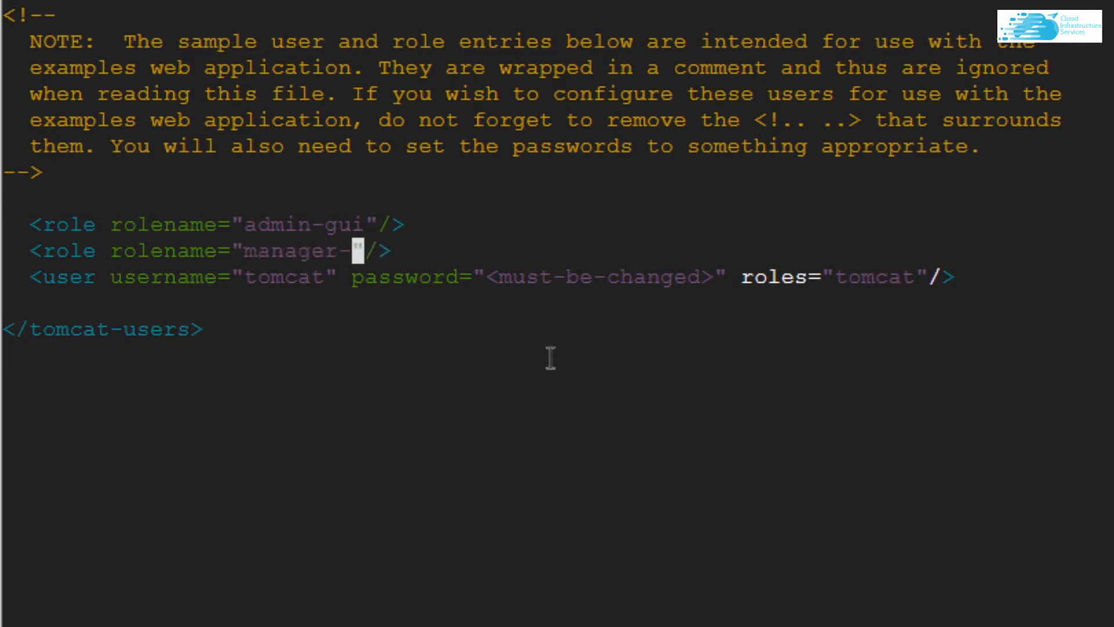
type("gui")
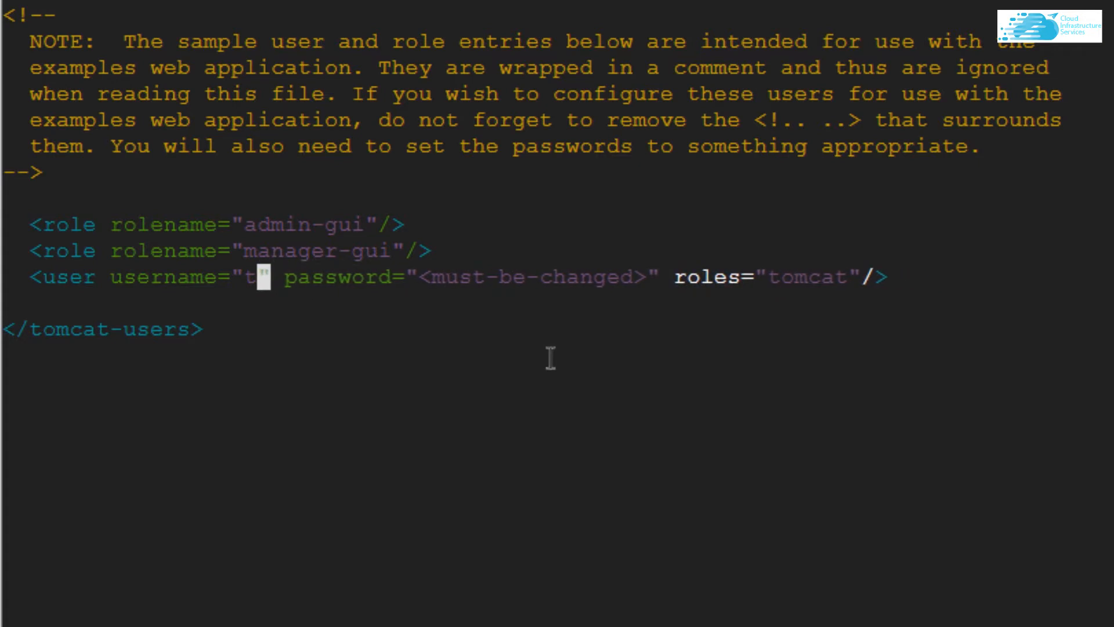
type("dmin")
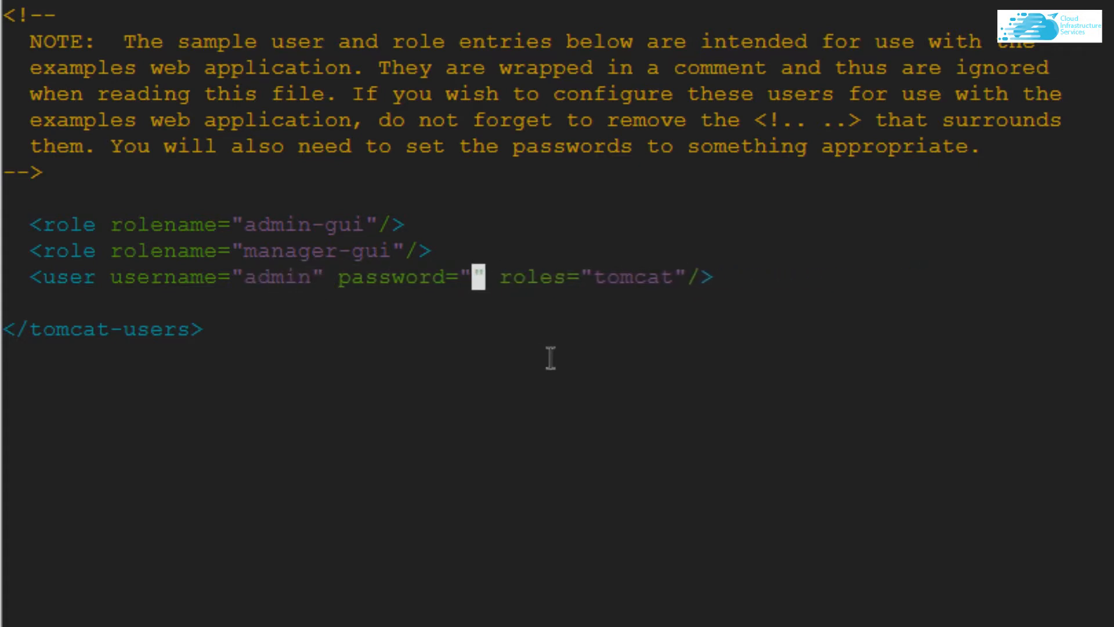
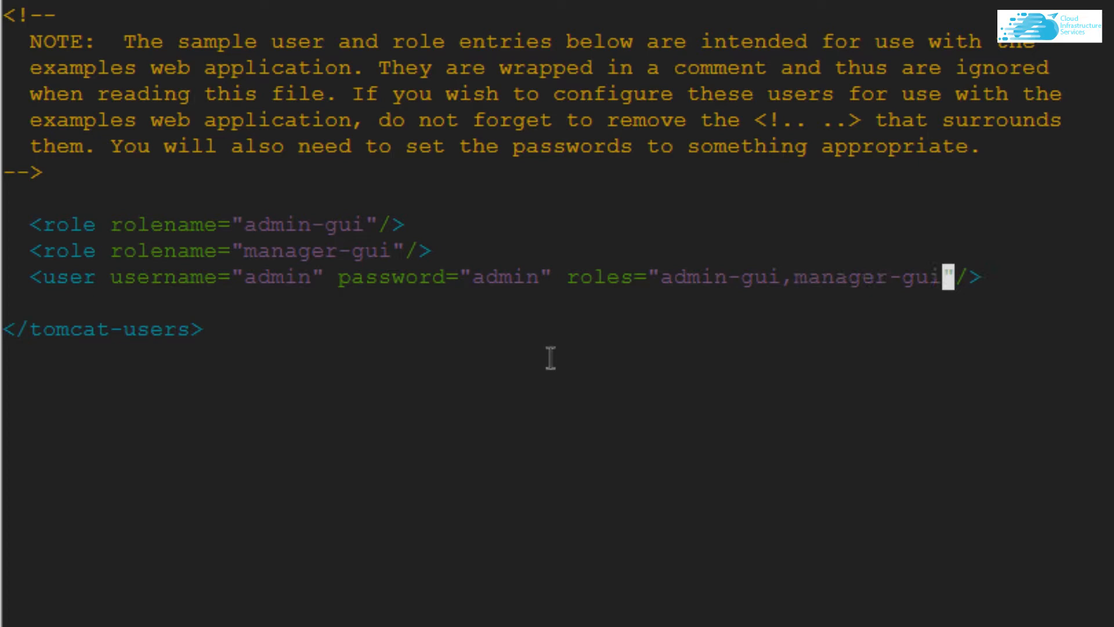
Save tomcat-users.xml and exit nano.
key("ctrl+o")
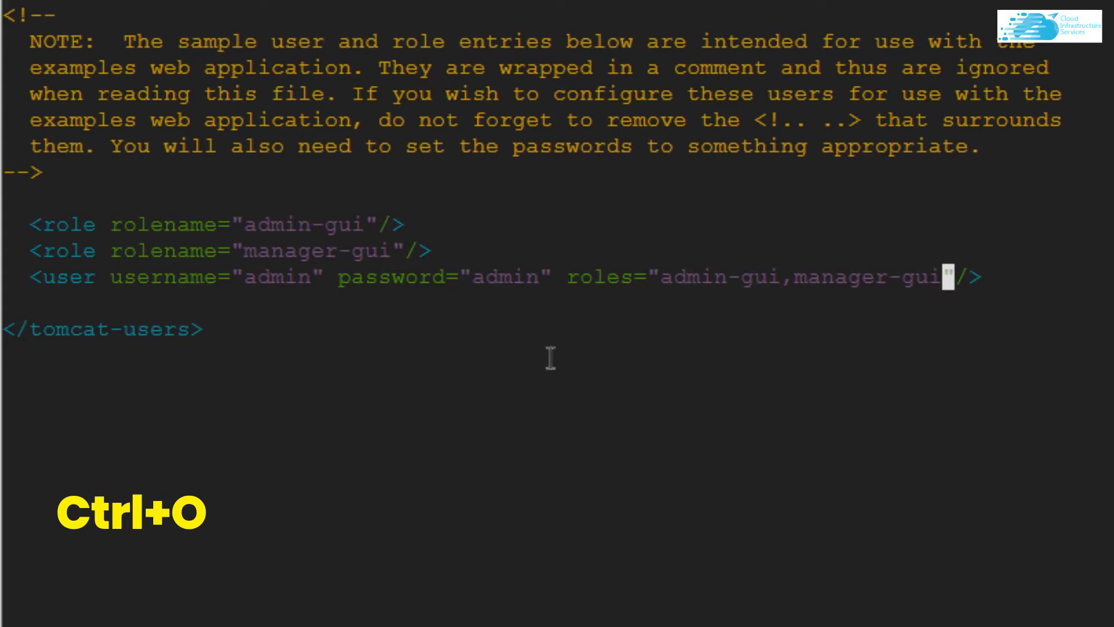
key("ctrl+x")
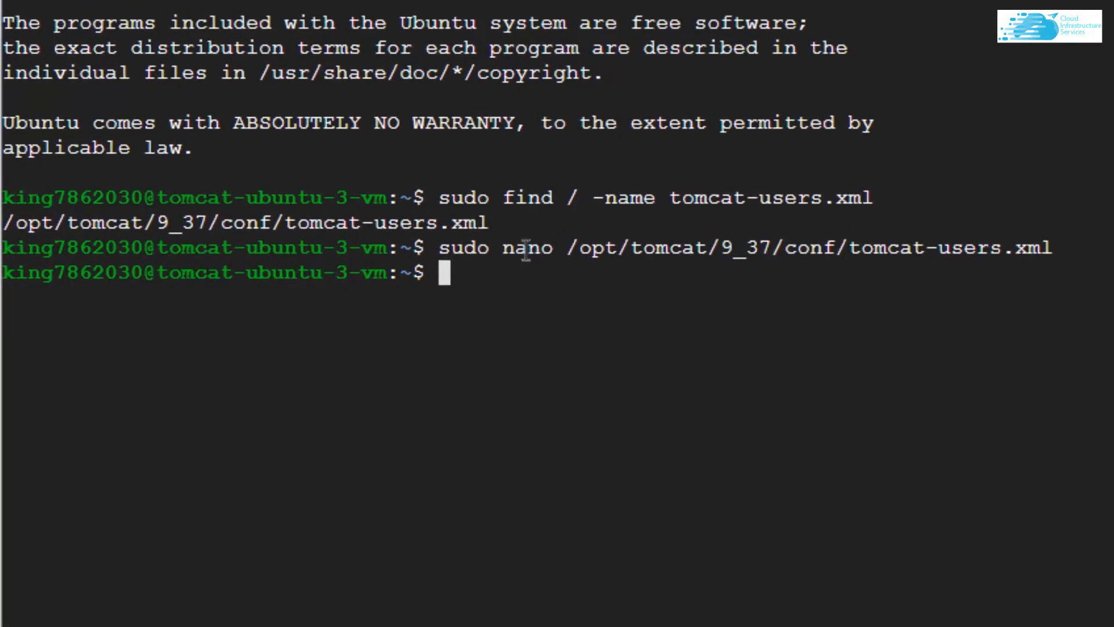
Restart Tomcat with systemctl and run sudo find / -name context.xml.
type("sudo syst")
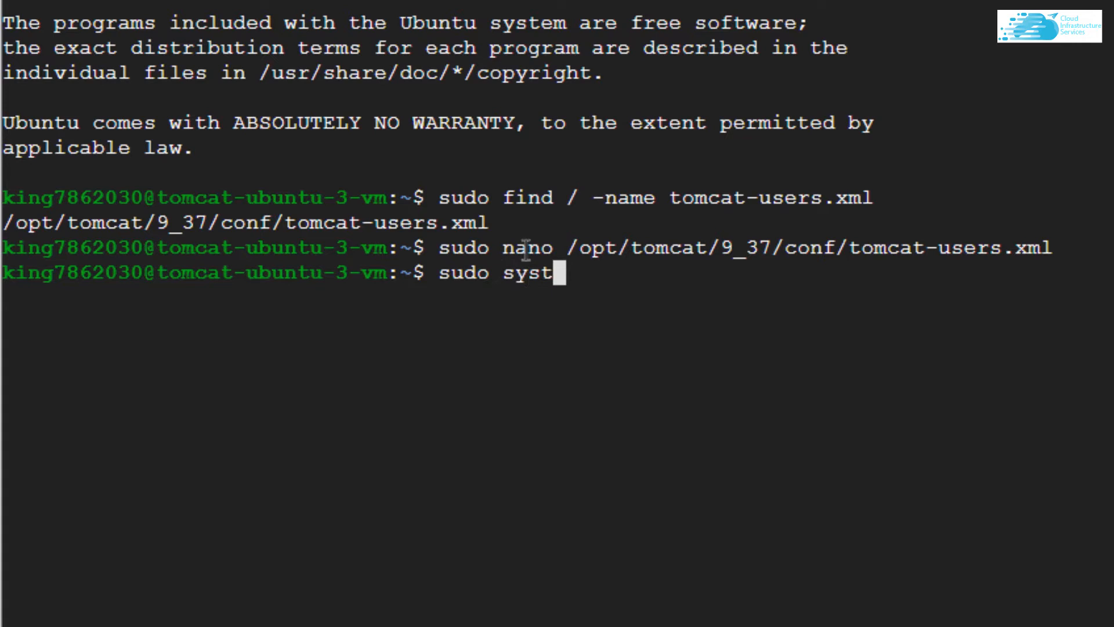
type("emctl restart tomcat")
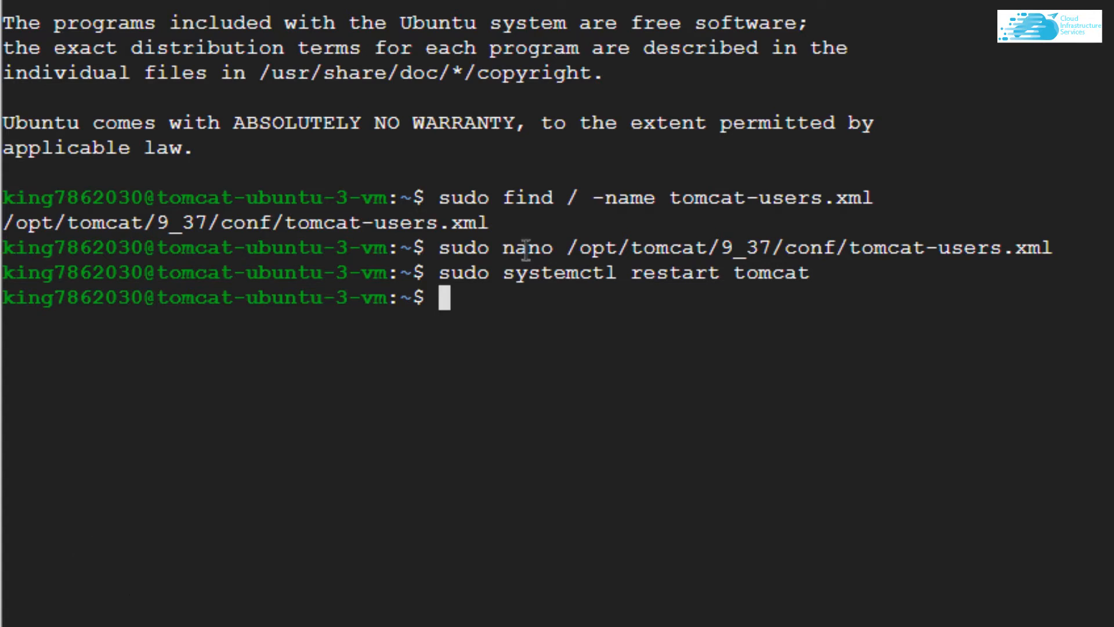
type("sudo find /")
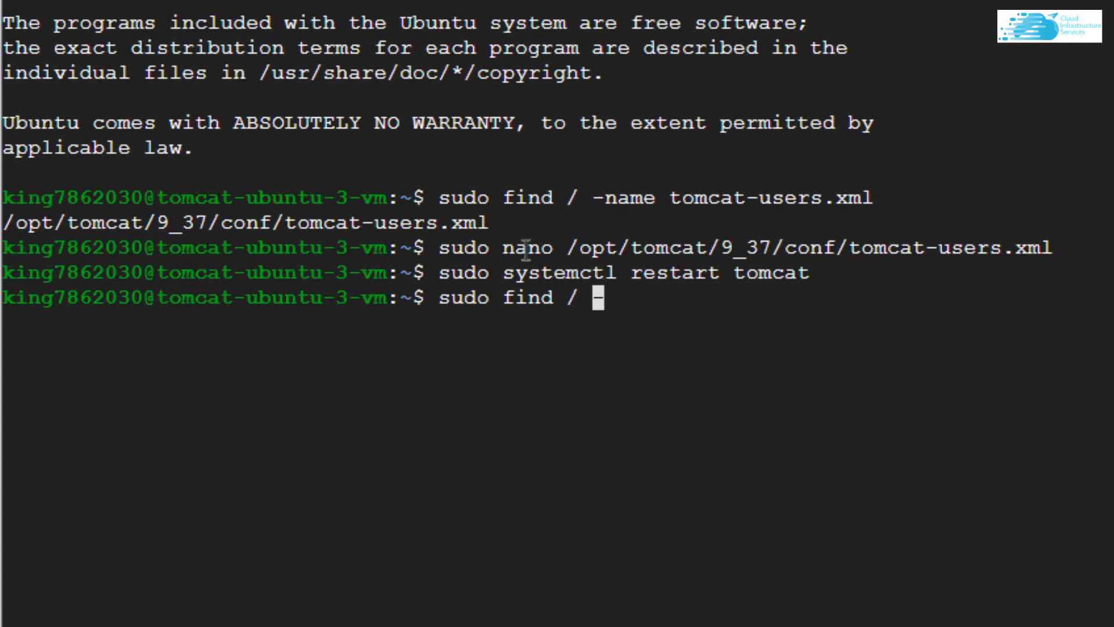
type("-name context.x")
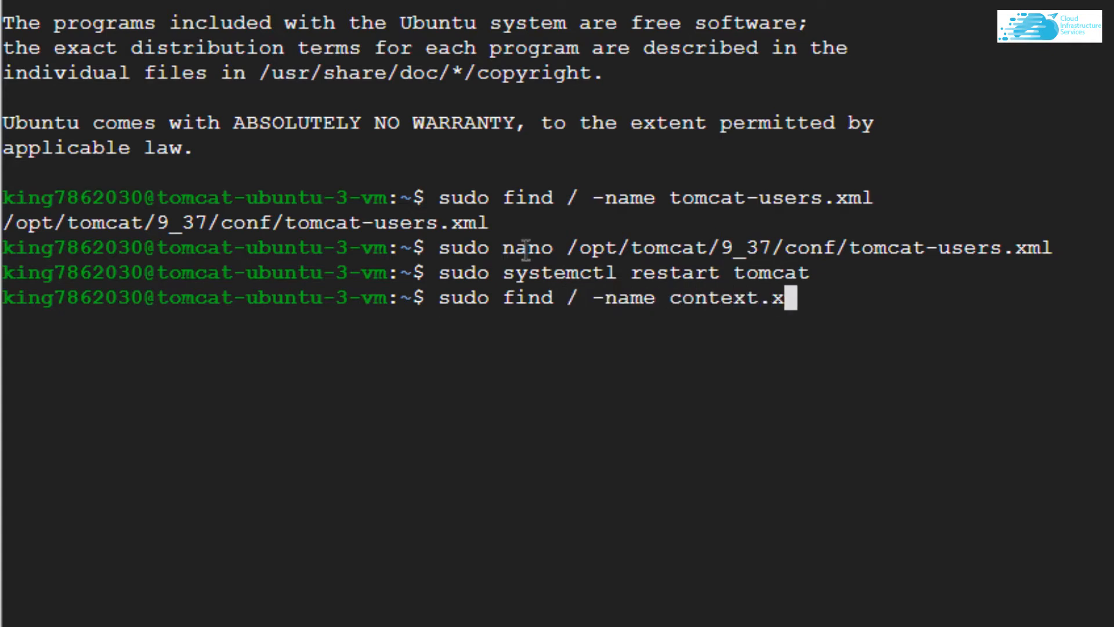
key("Return")
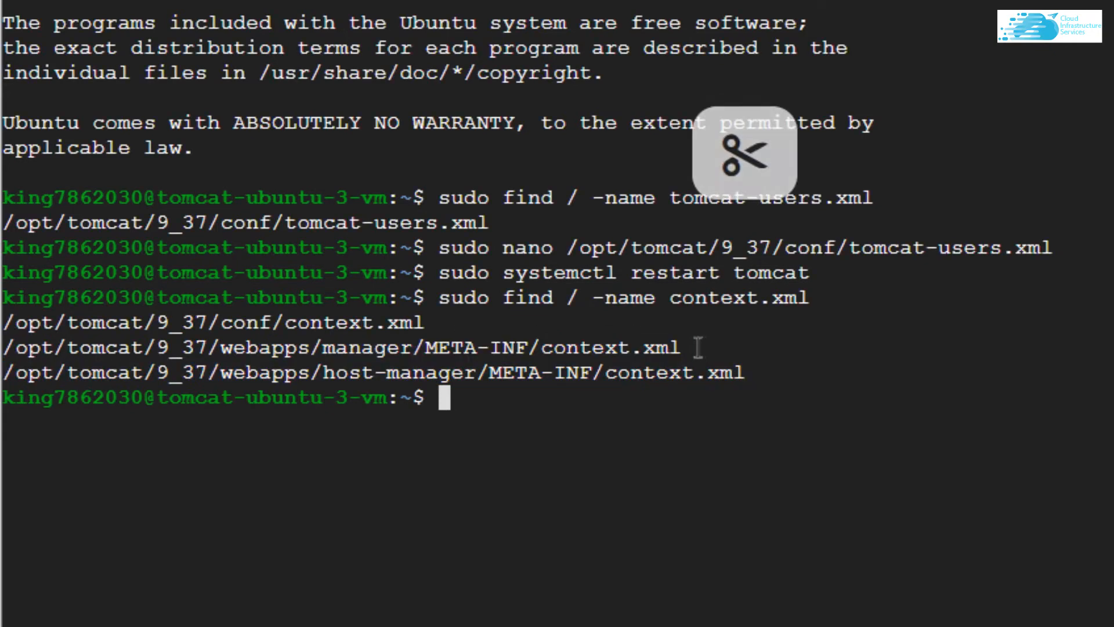
Start a sudo nano command for /opt/tomcat/9_37/webapps/manager/META-INF/context.xml.
type("s")
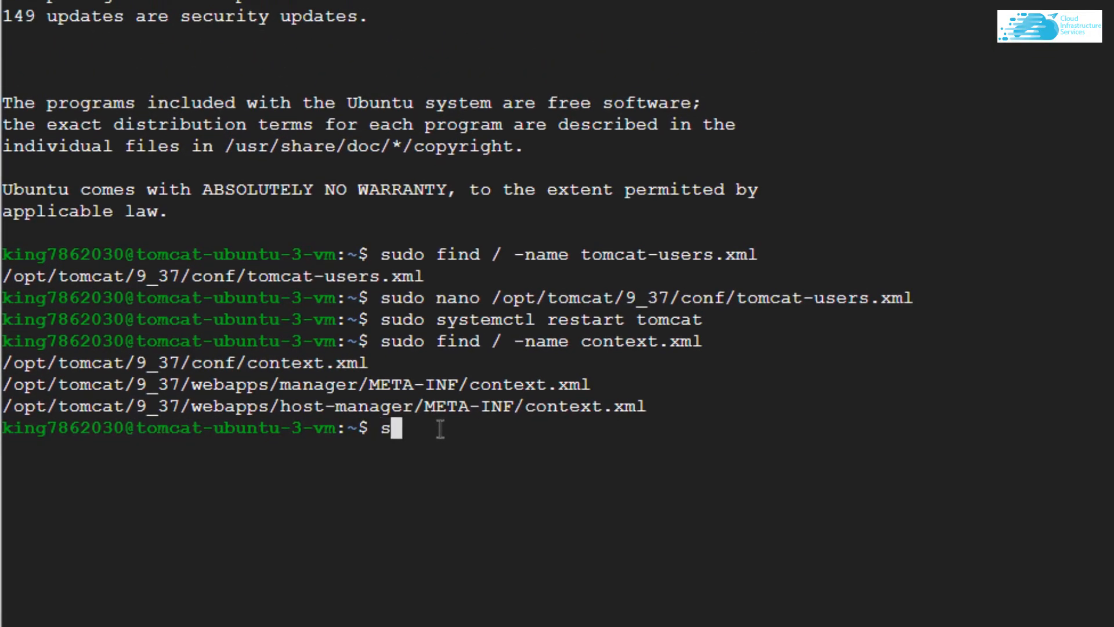
type("udo nano /opt/tomcat/9_37/webapps/manager/META-INF/context.xml")
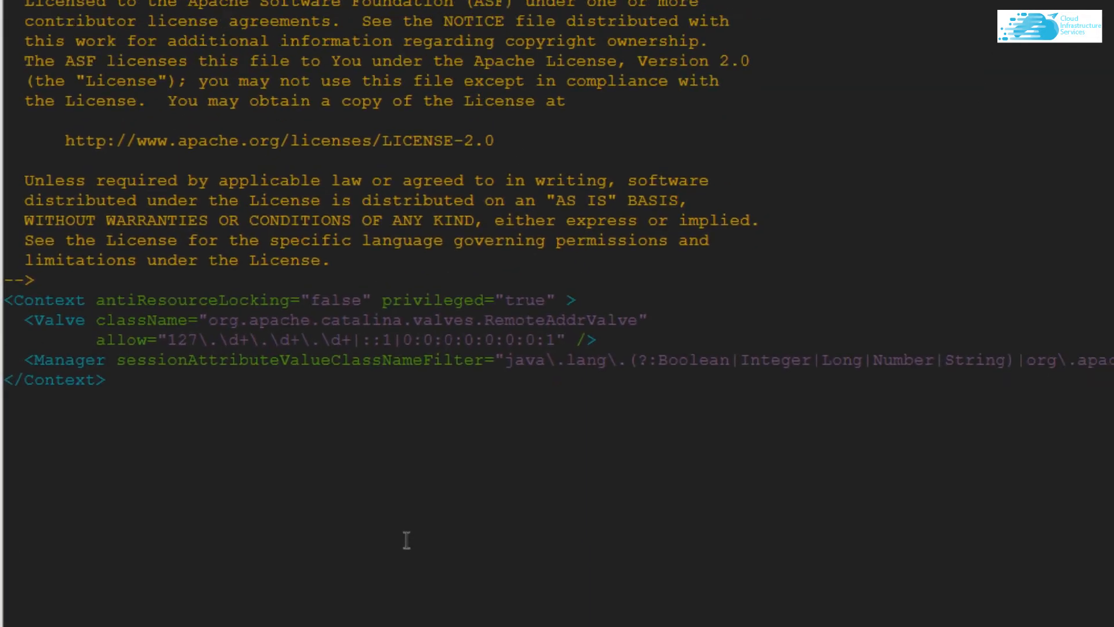
Comment out the RemoteAddrValve element with <!-- and -->, then save and exit nano.
scroll("up", 3)
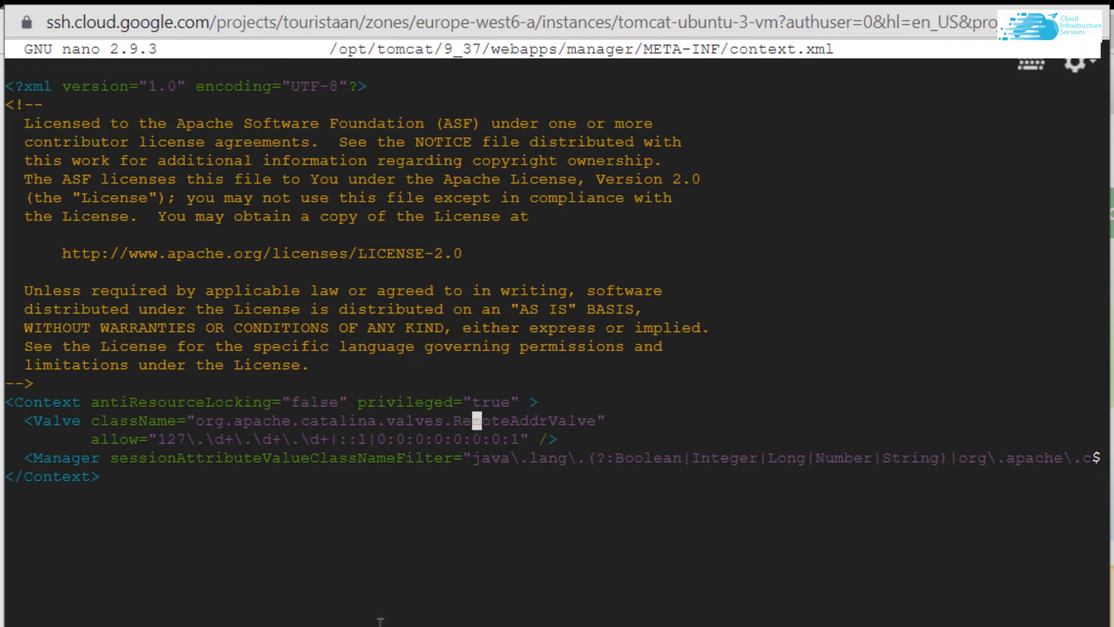
mouse_move(171, 420)
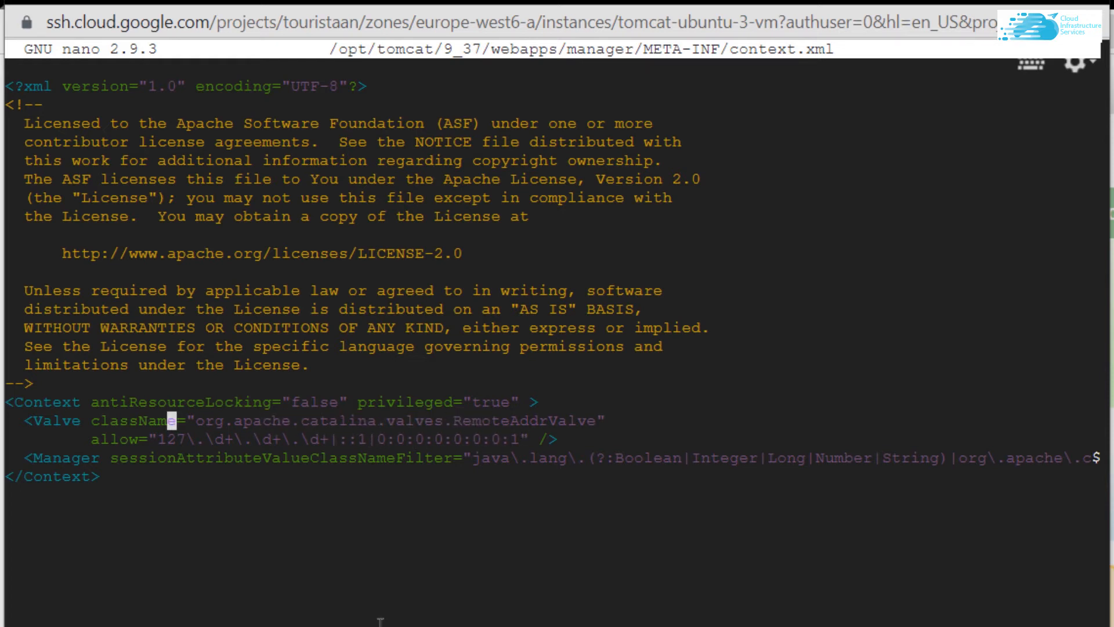
key("Left")
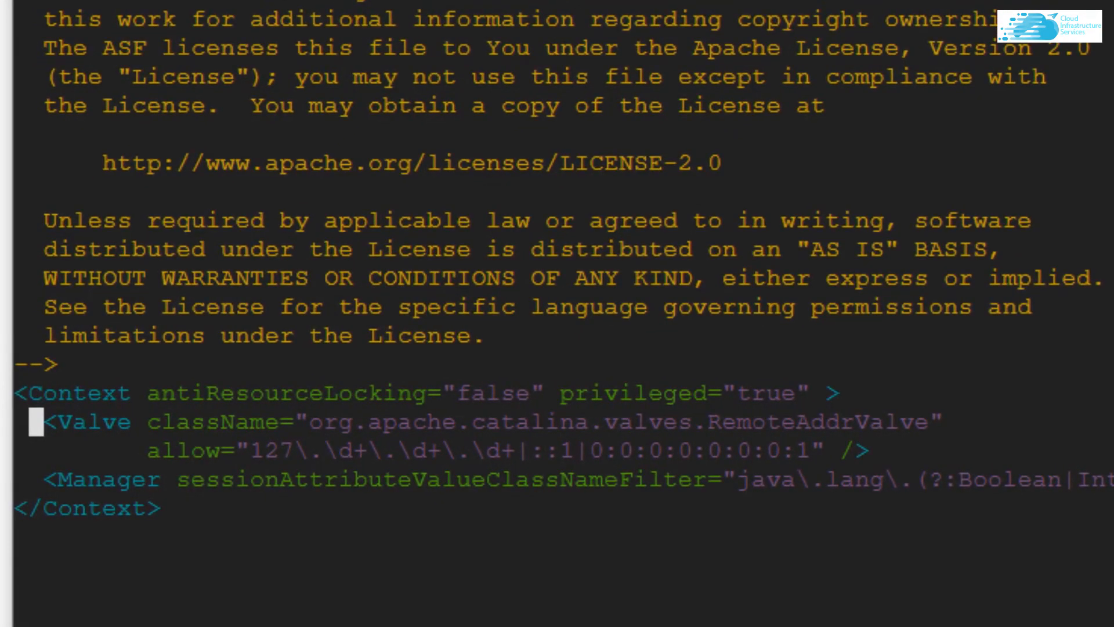
type("<!--")
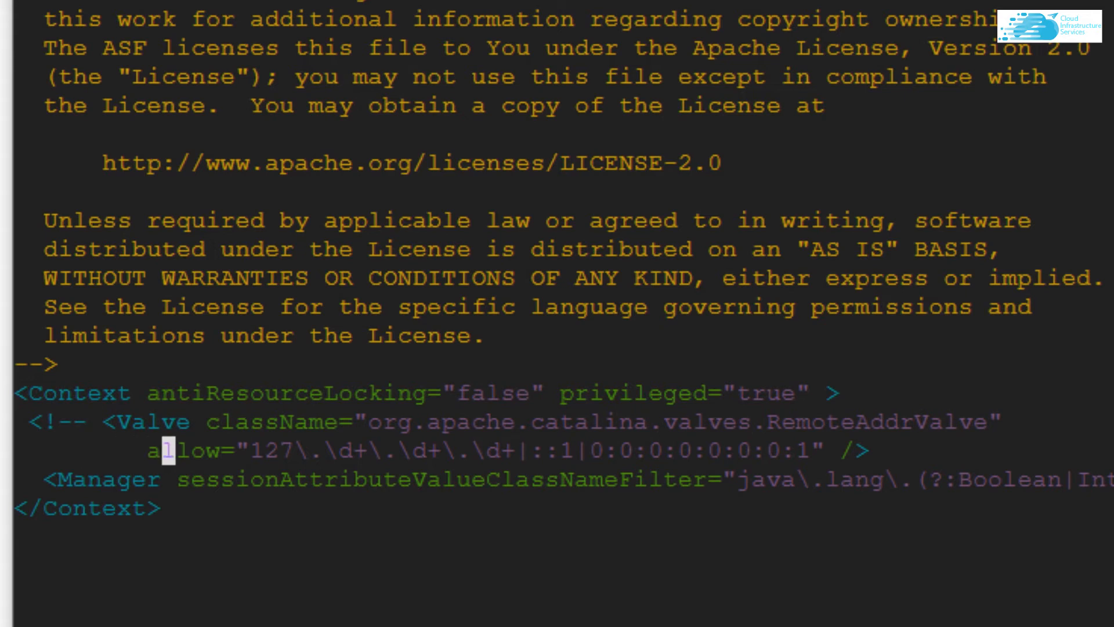
left_click(888, 450)
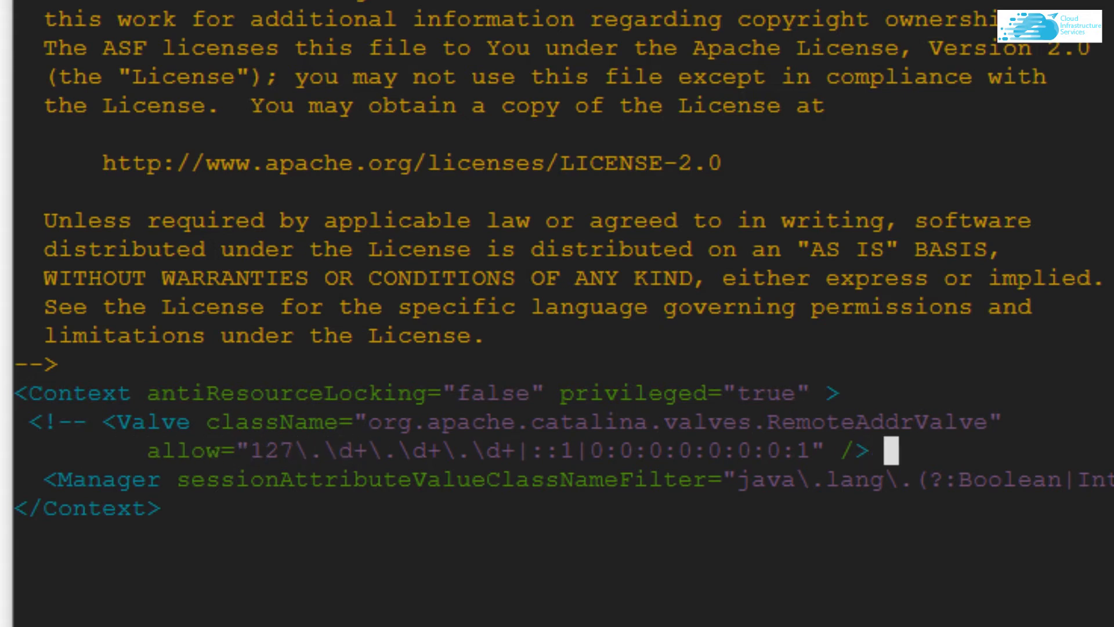
type("-->")
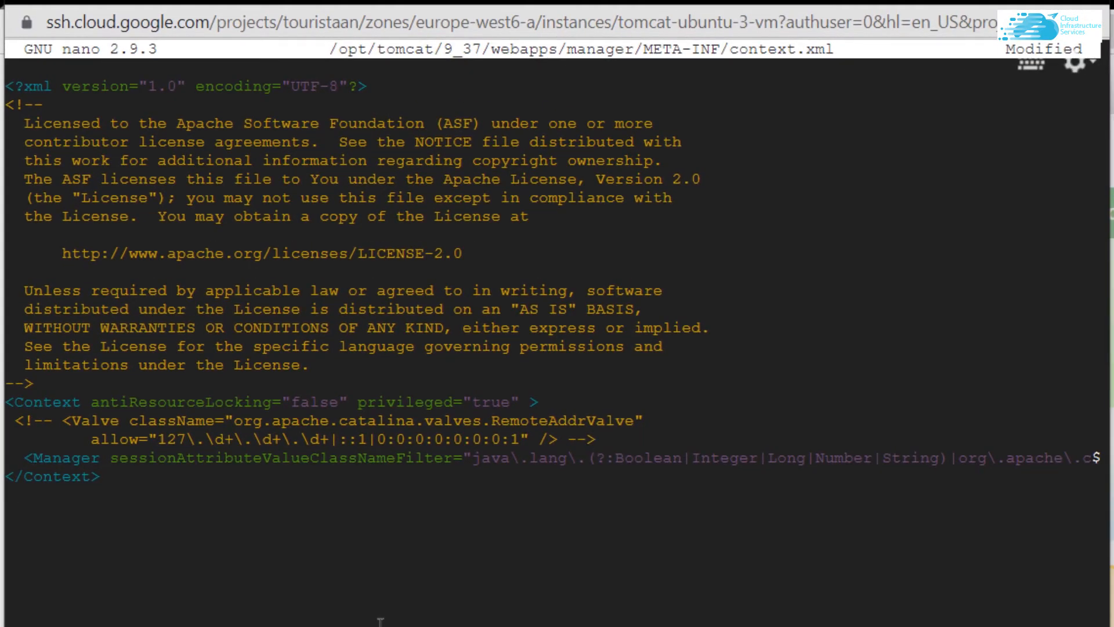
key("ctrl+x")
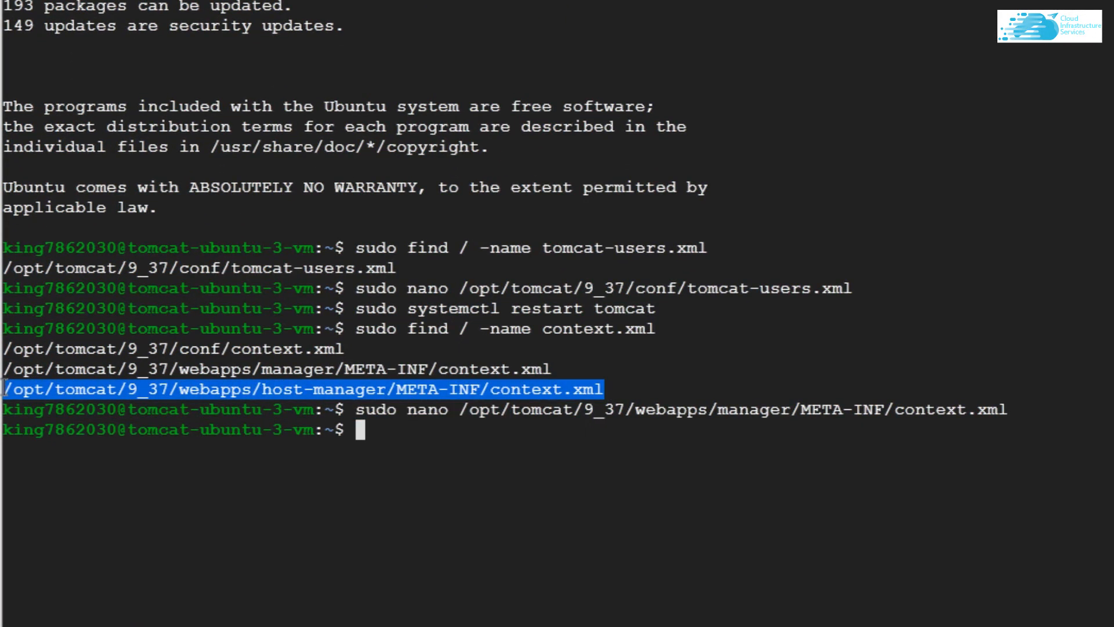
Edit host-manager/META-INF/context.xml with sudo nano to comment out the valve.
type("sudo nano")
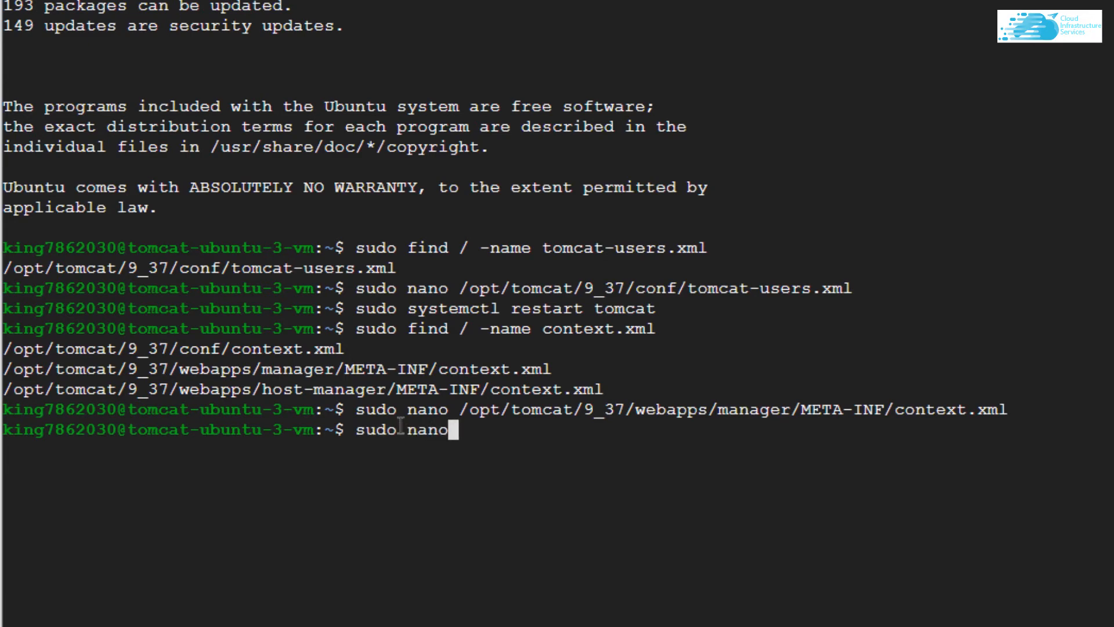
type("/opt/tomcat/9_37/webapps/host-manager/META-INF/context.xml")
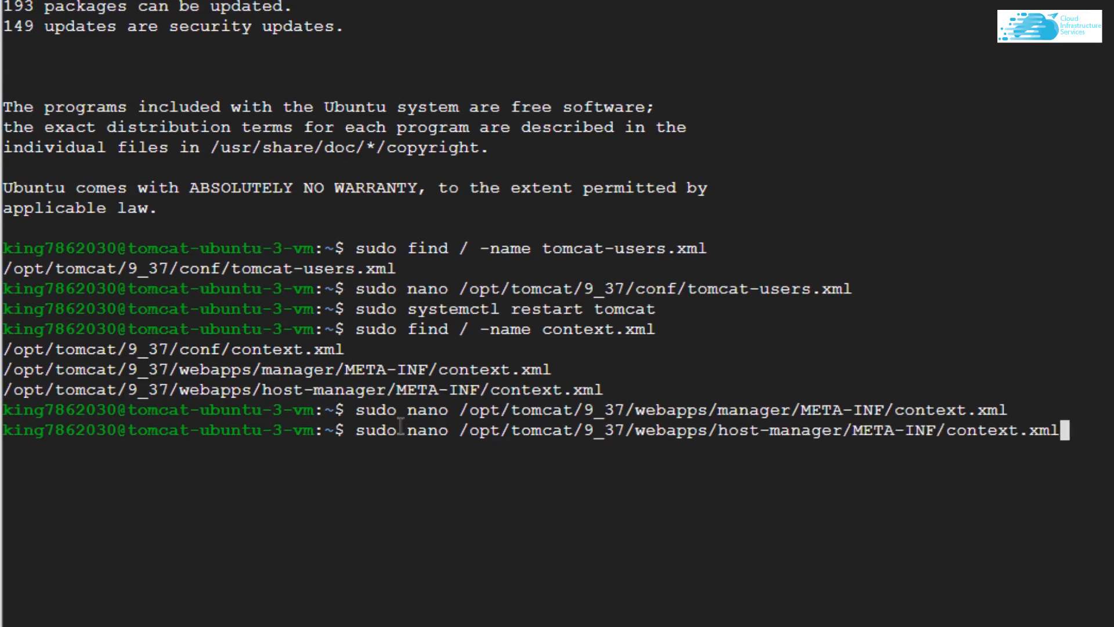
key("Return")
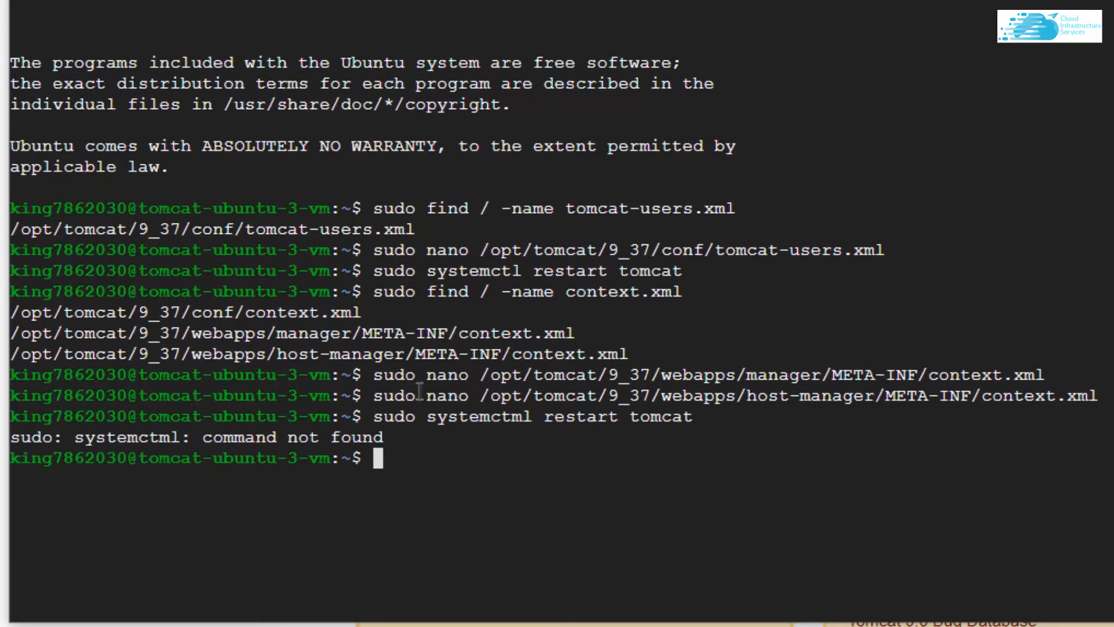
Attempt a Tomcat restart with the mistyped 'sudo systemctml restart' command.
type("sudo syst")
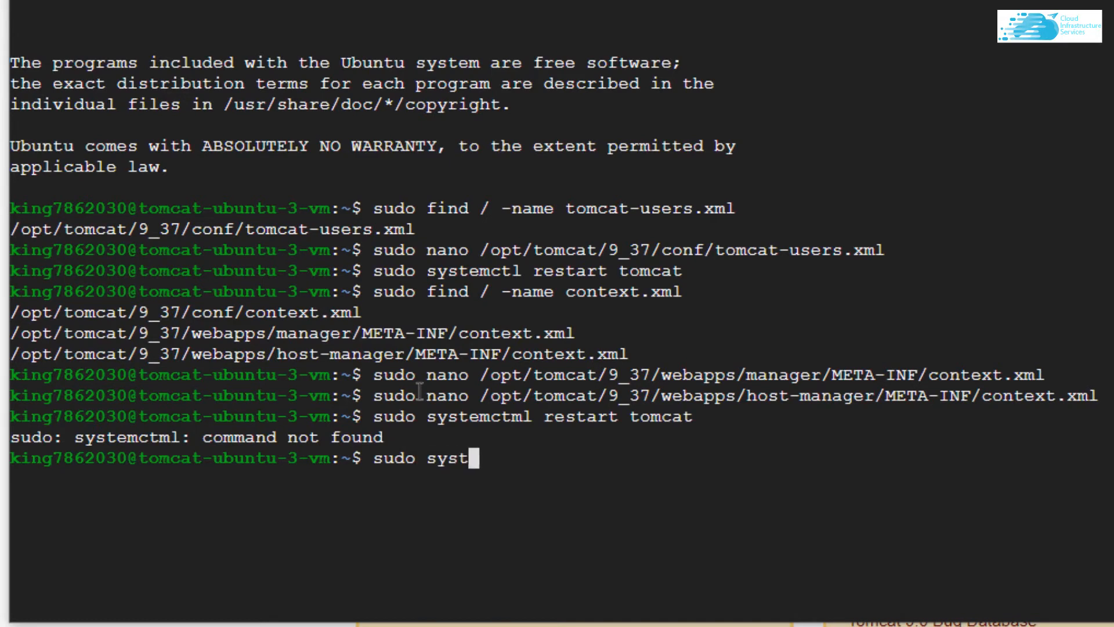
type("emctml restart")
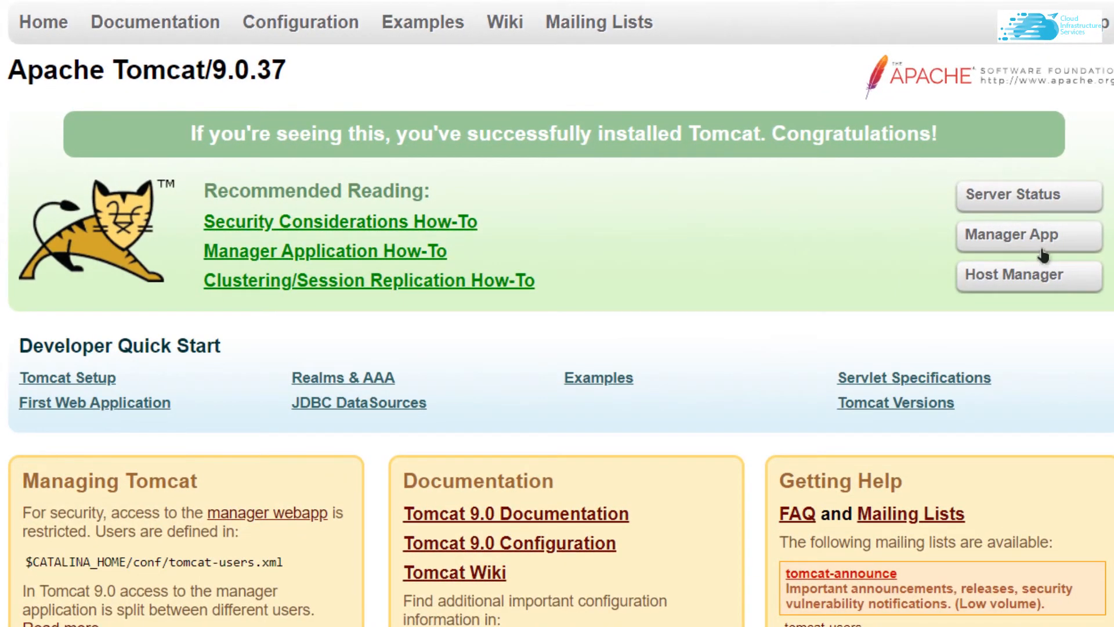
mouse_move(1037, 267)
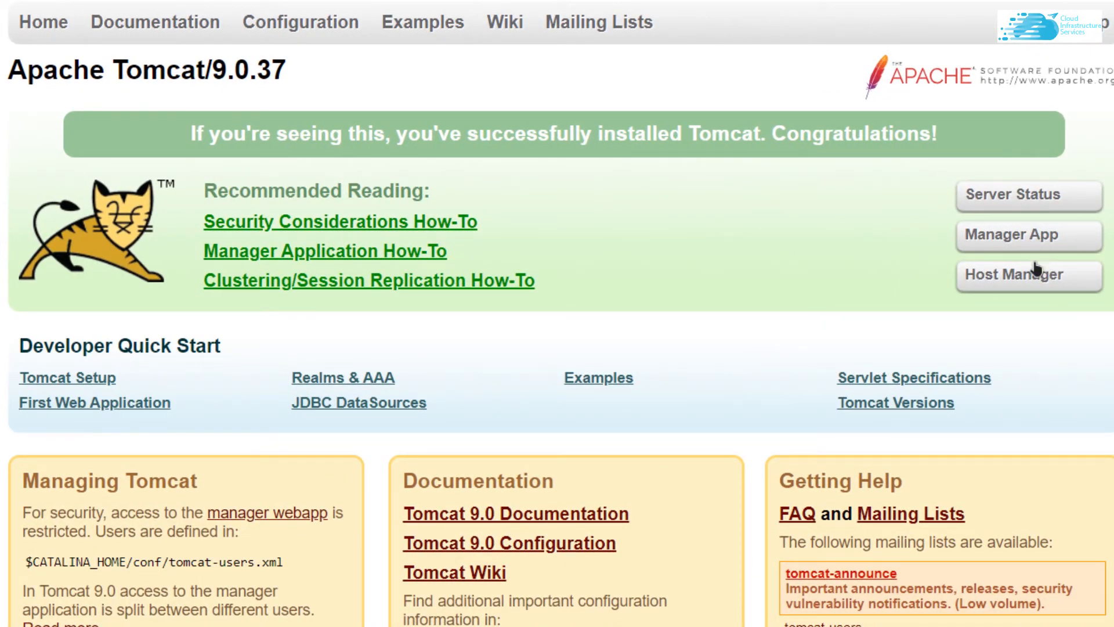
Sign in as admin to reach the Tomcat Manager Server Status page.
left_click(1027, 195)
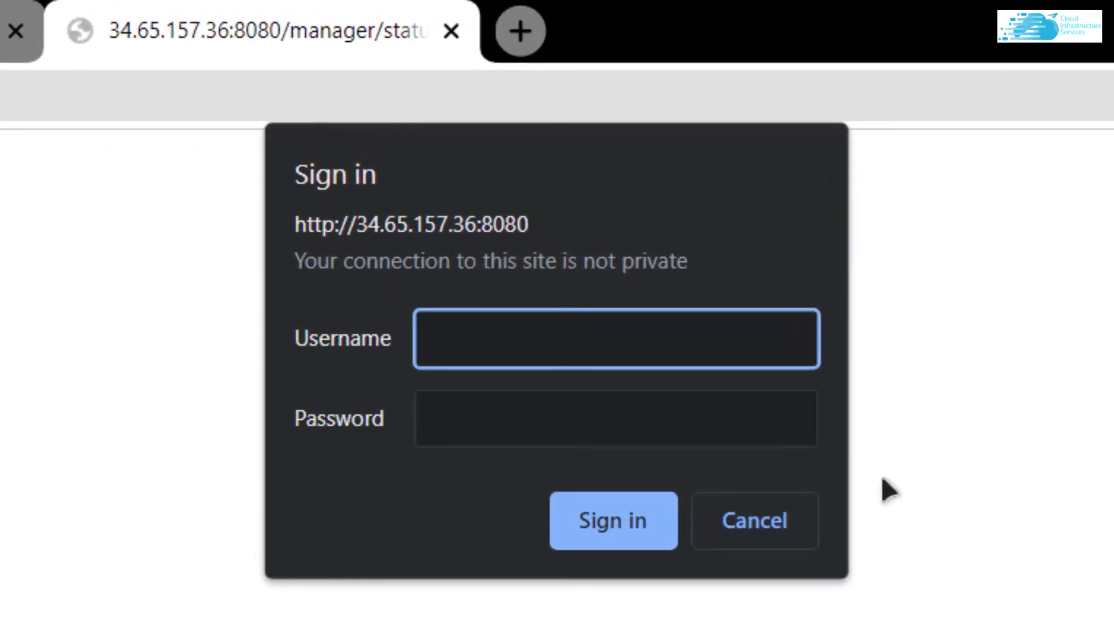
left_click(615, 338)
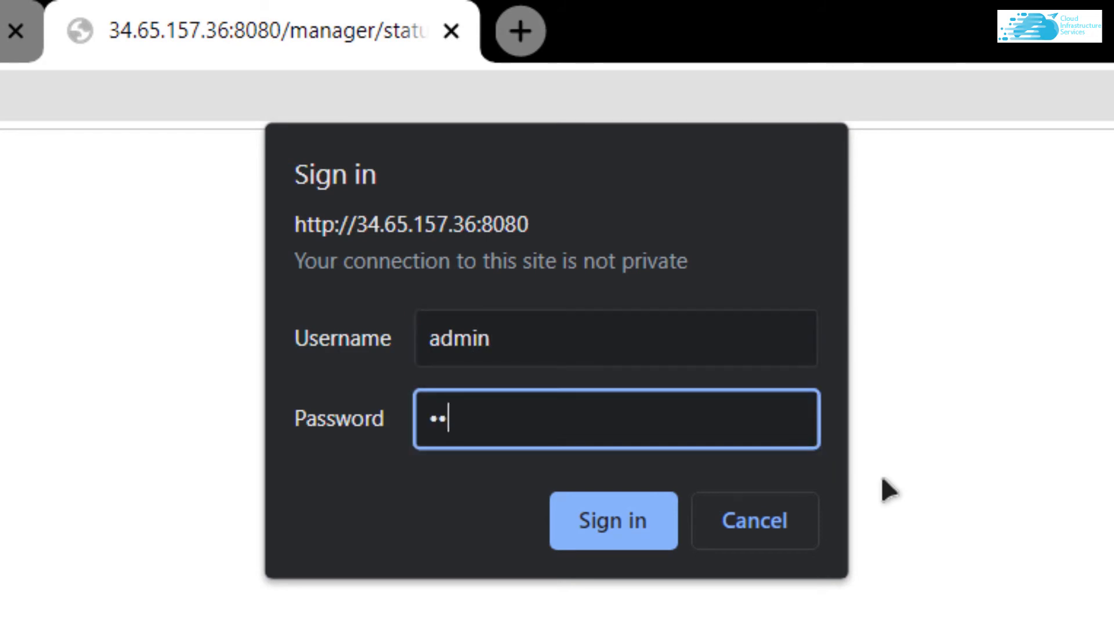
left_click(613, 520)
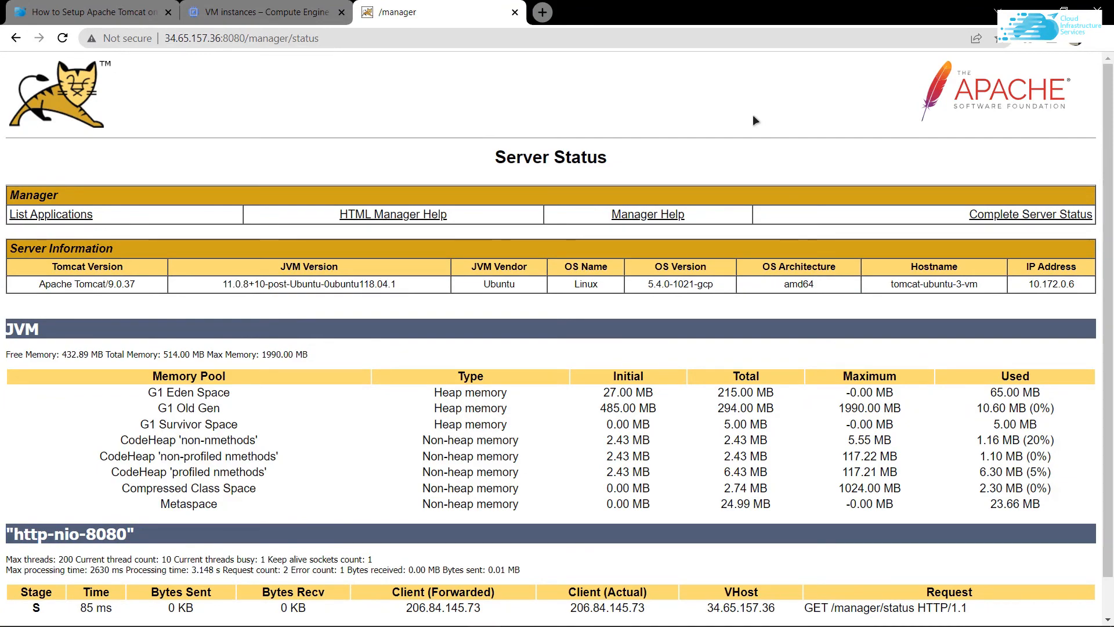
mouse_move(193, 78)
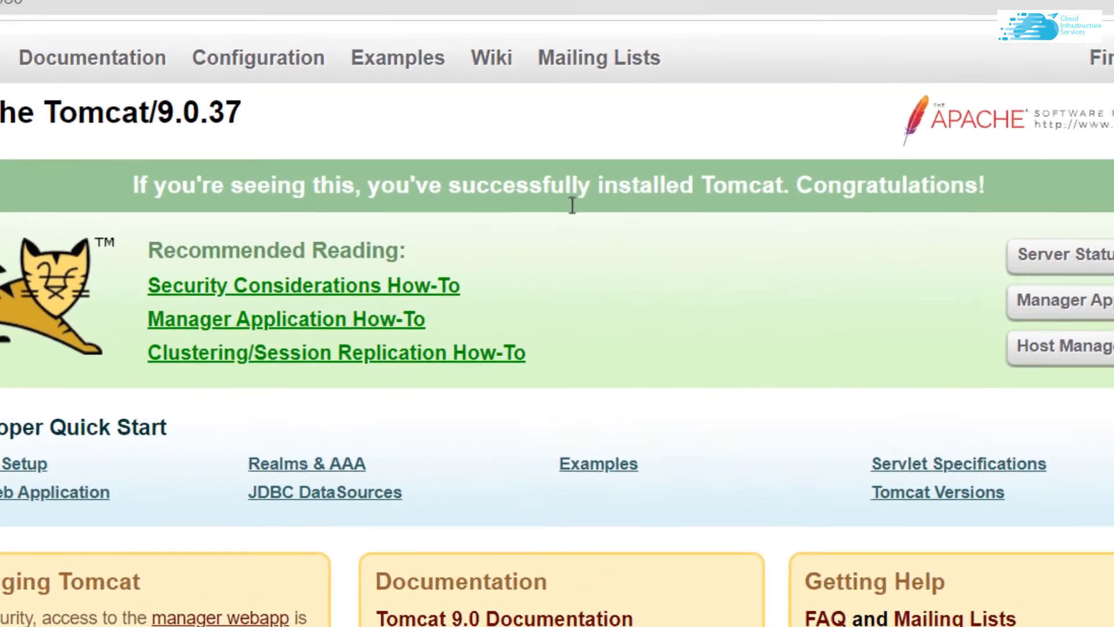
Sign in to the Tomcat Host Manager with the admin credentials.
left_click(1059, 347)
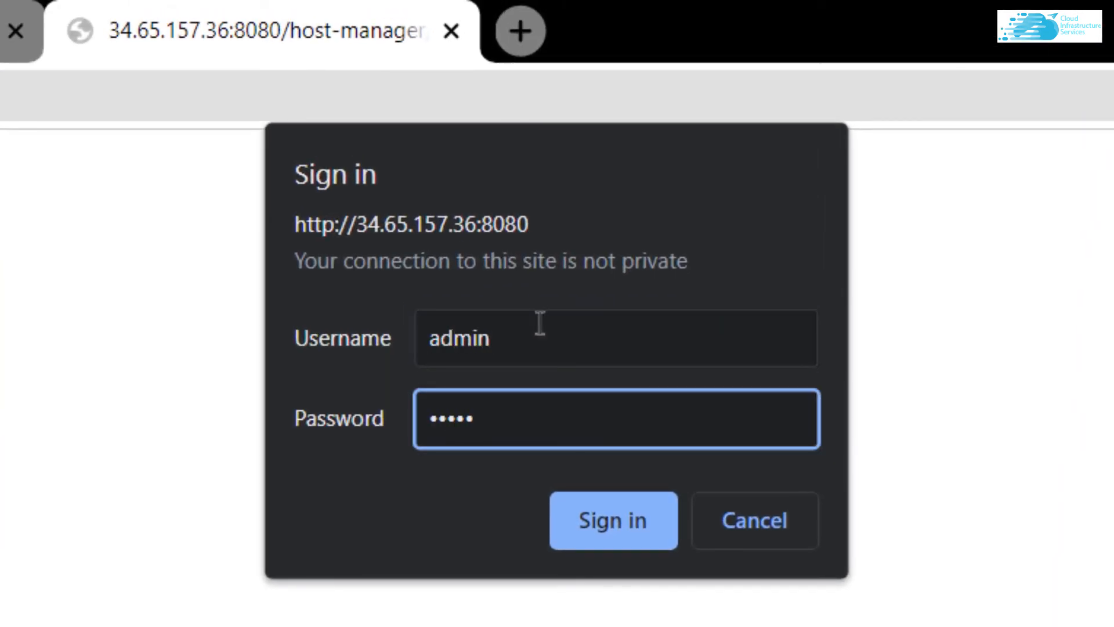
left_click(613, 519)
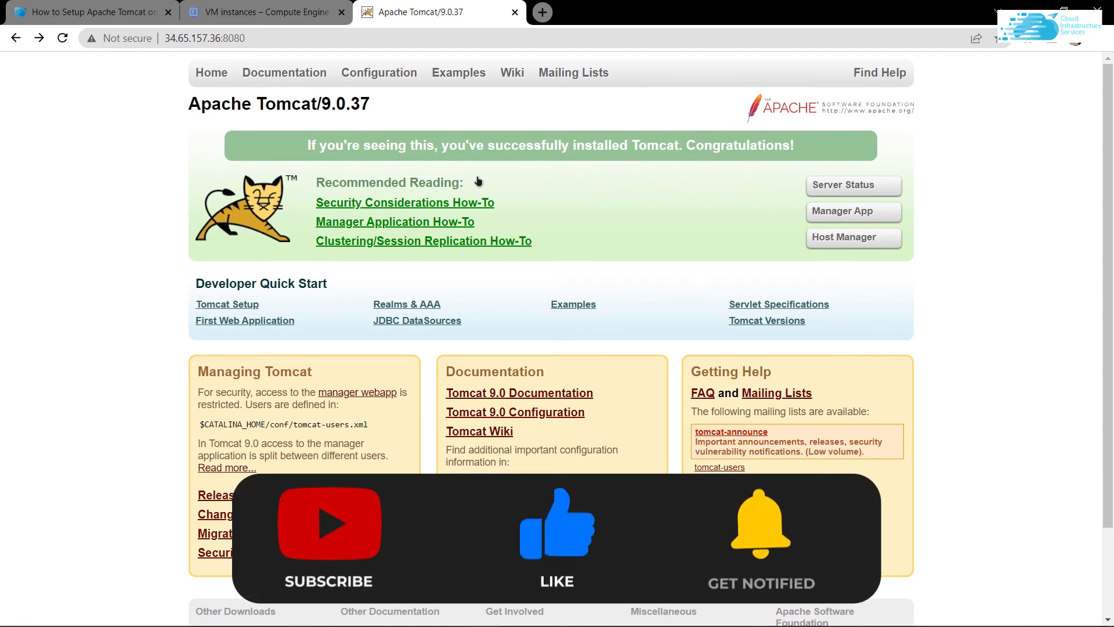
Return to the 'How to Setup Apache Tomcat' article and its table of contents.
left_click(263, 11)
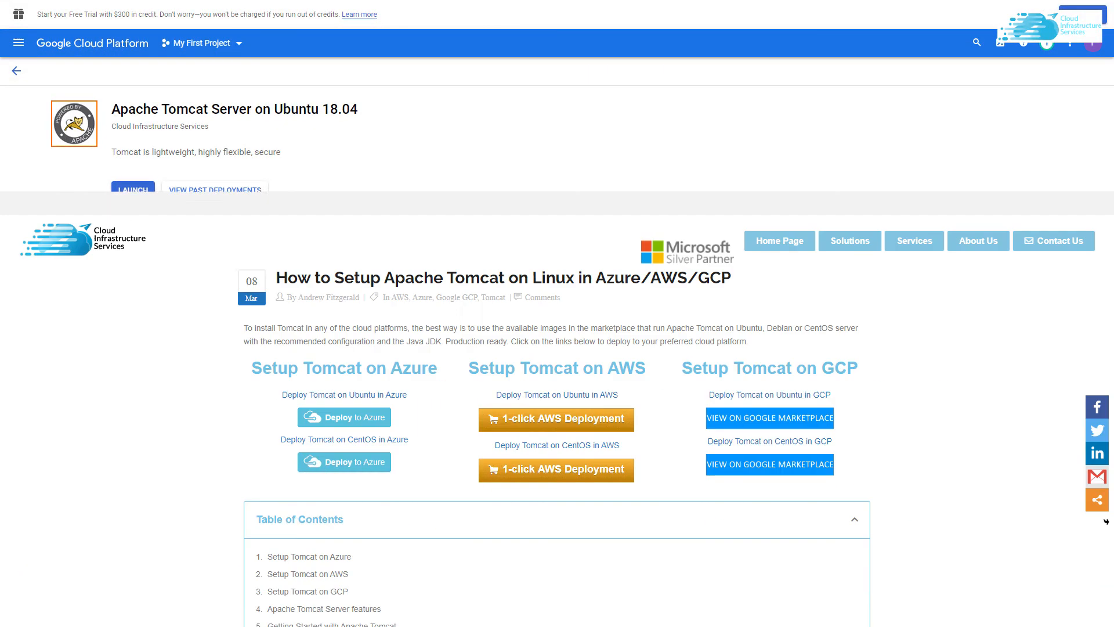
scroll("down", 3)
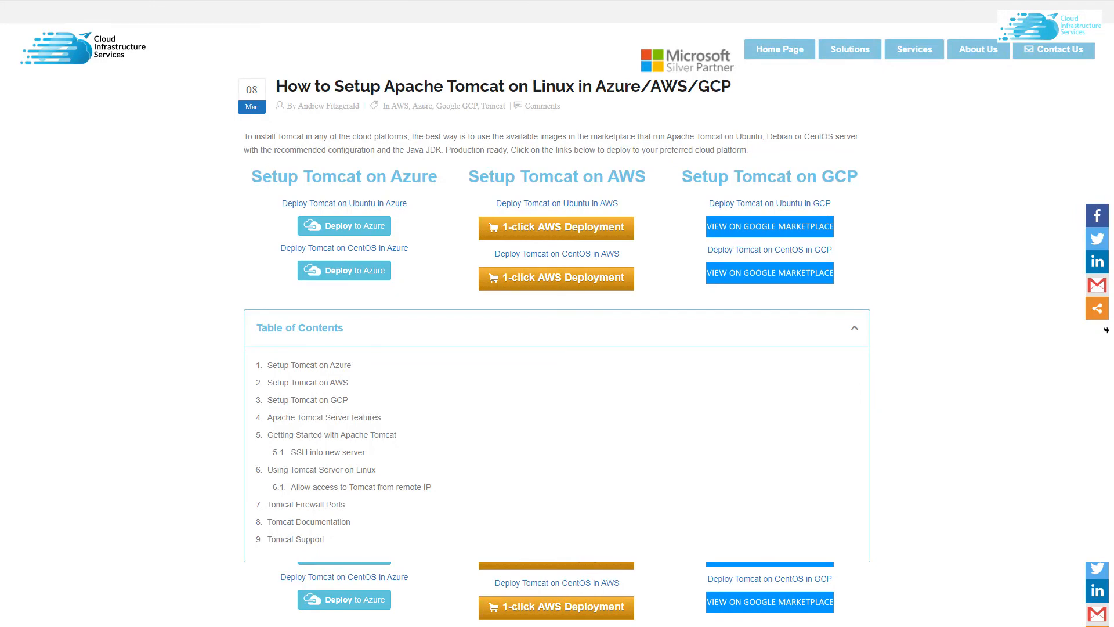